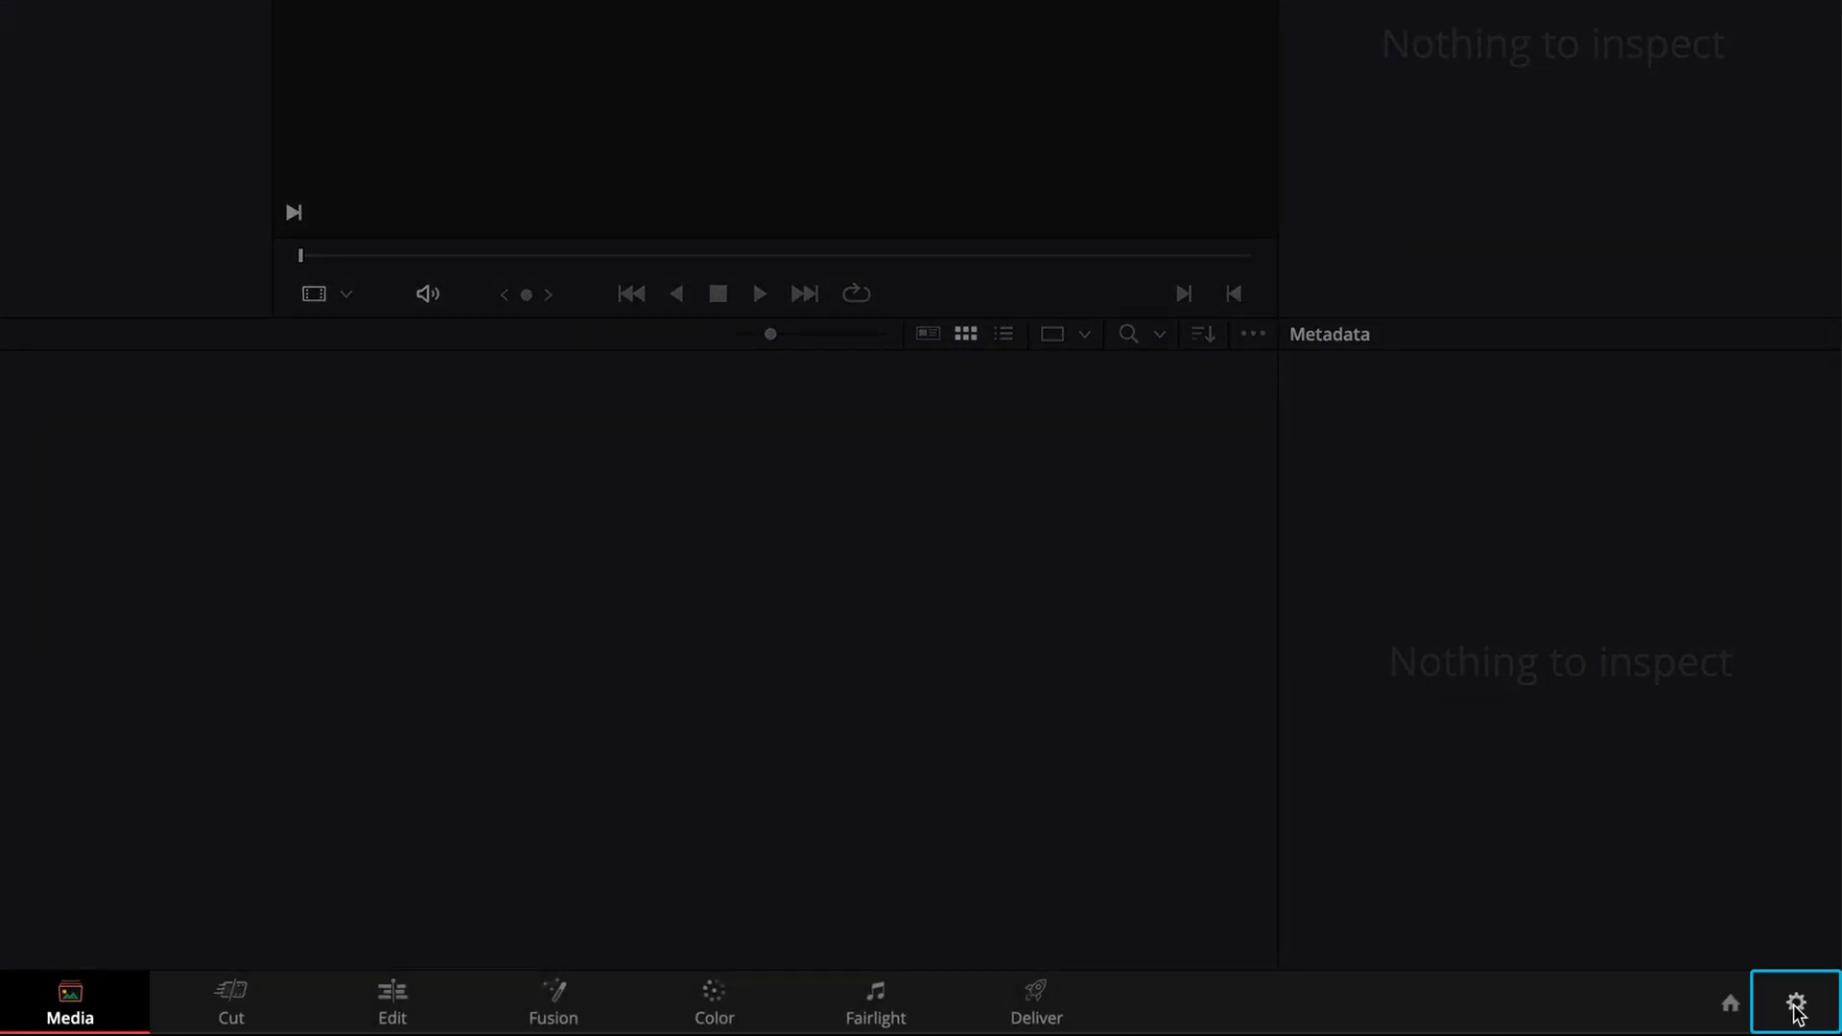
- Review the Dolby Vision 1000-nit P3 colour management settings in Project Settings
{"action": "left_click", "coordinate": [1796, 1011]}
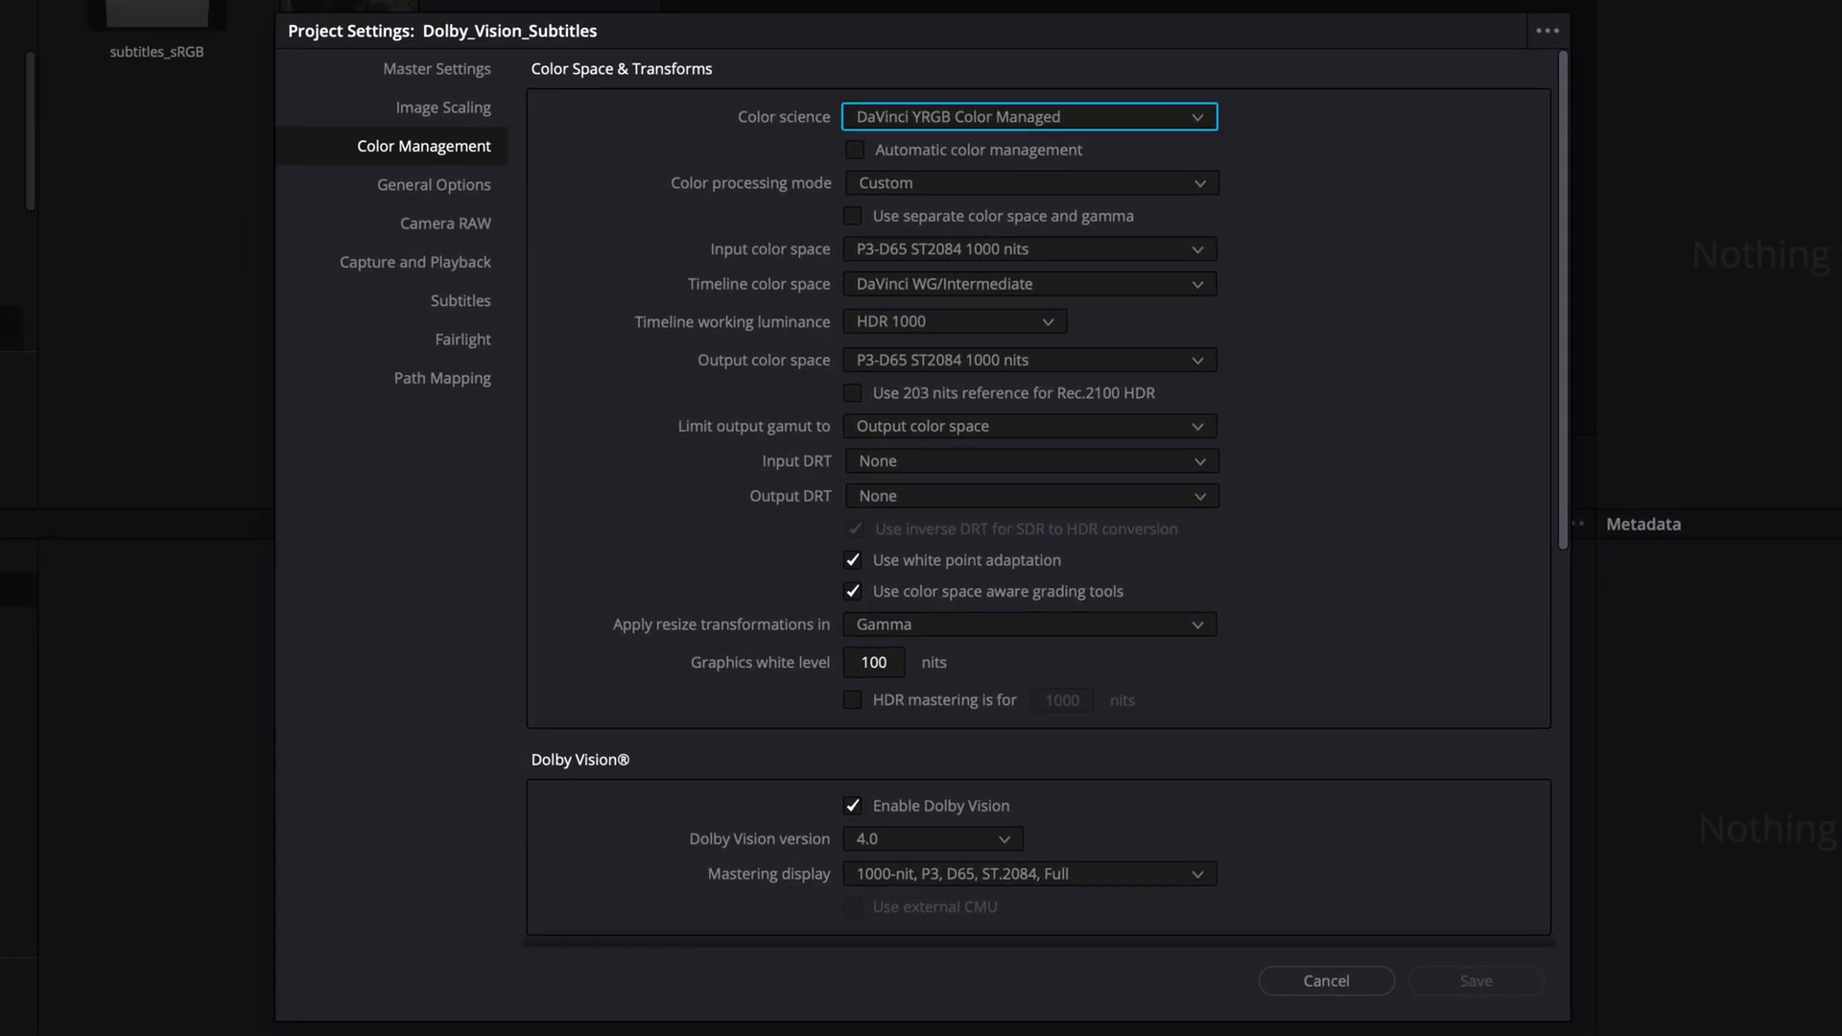
{"action": "left_click", "coordinate": [931, 837]}
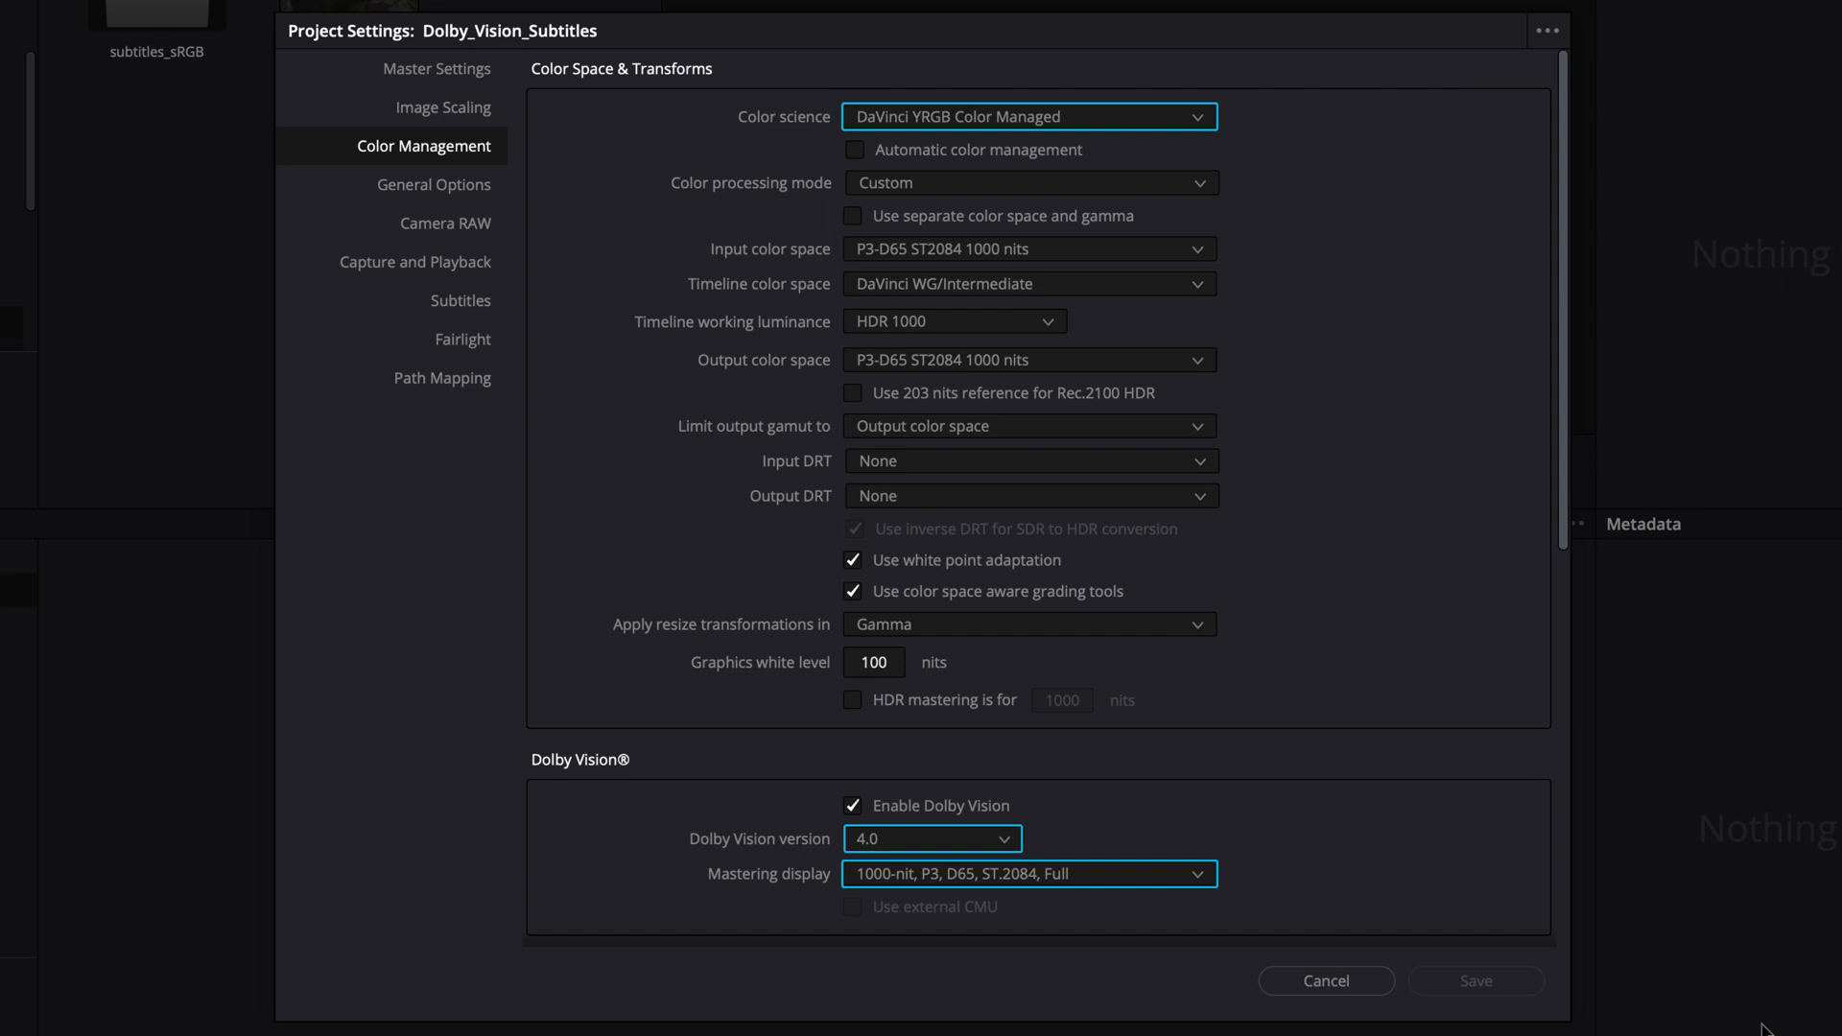
{"action": "left_click", "coordinate": [1324, 980]}
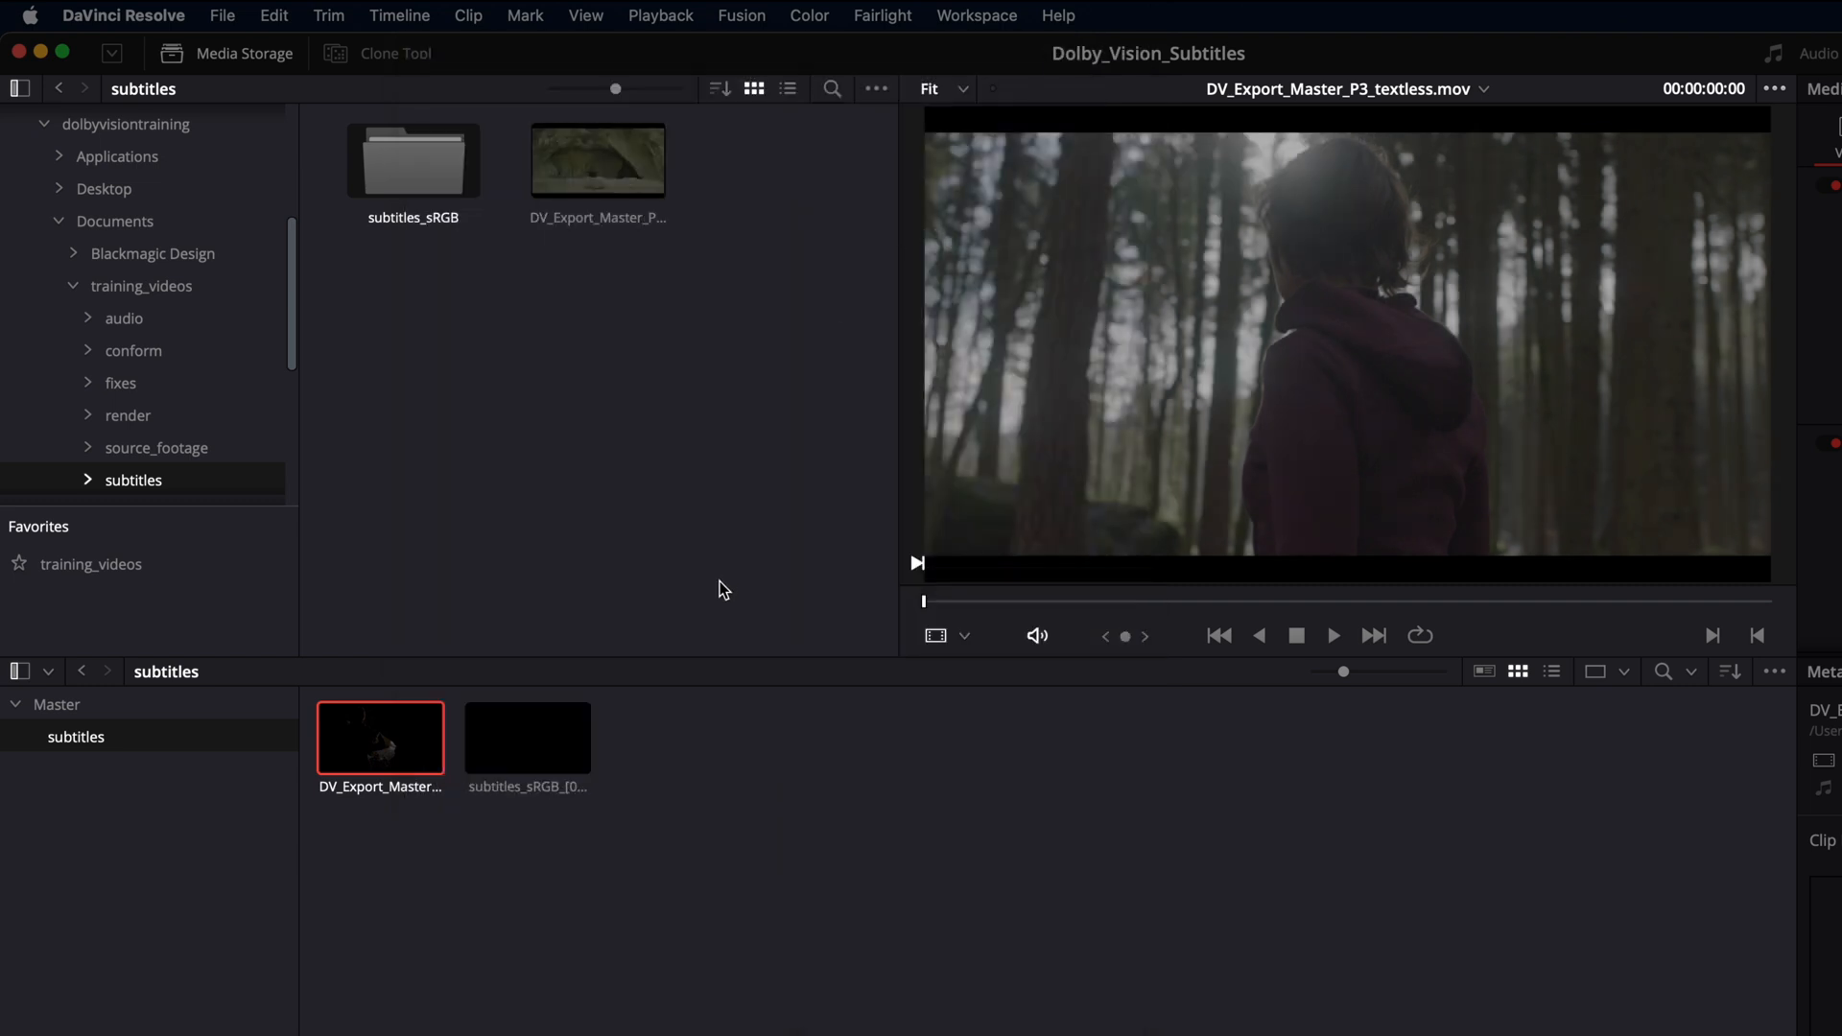
- Assign an sRGB input colour space to the subtitles_sRGB clip, then open the master clip's options
{"action": "right_click", "coordinate": [527, 738]}
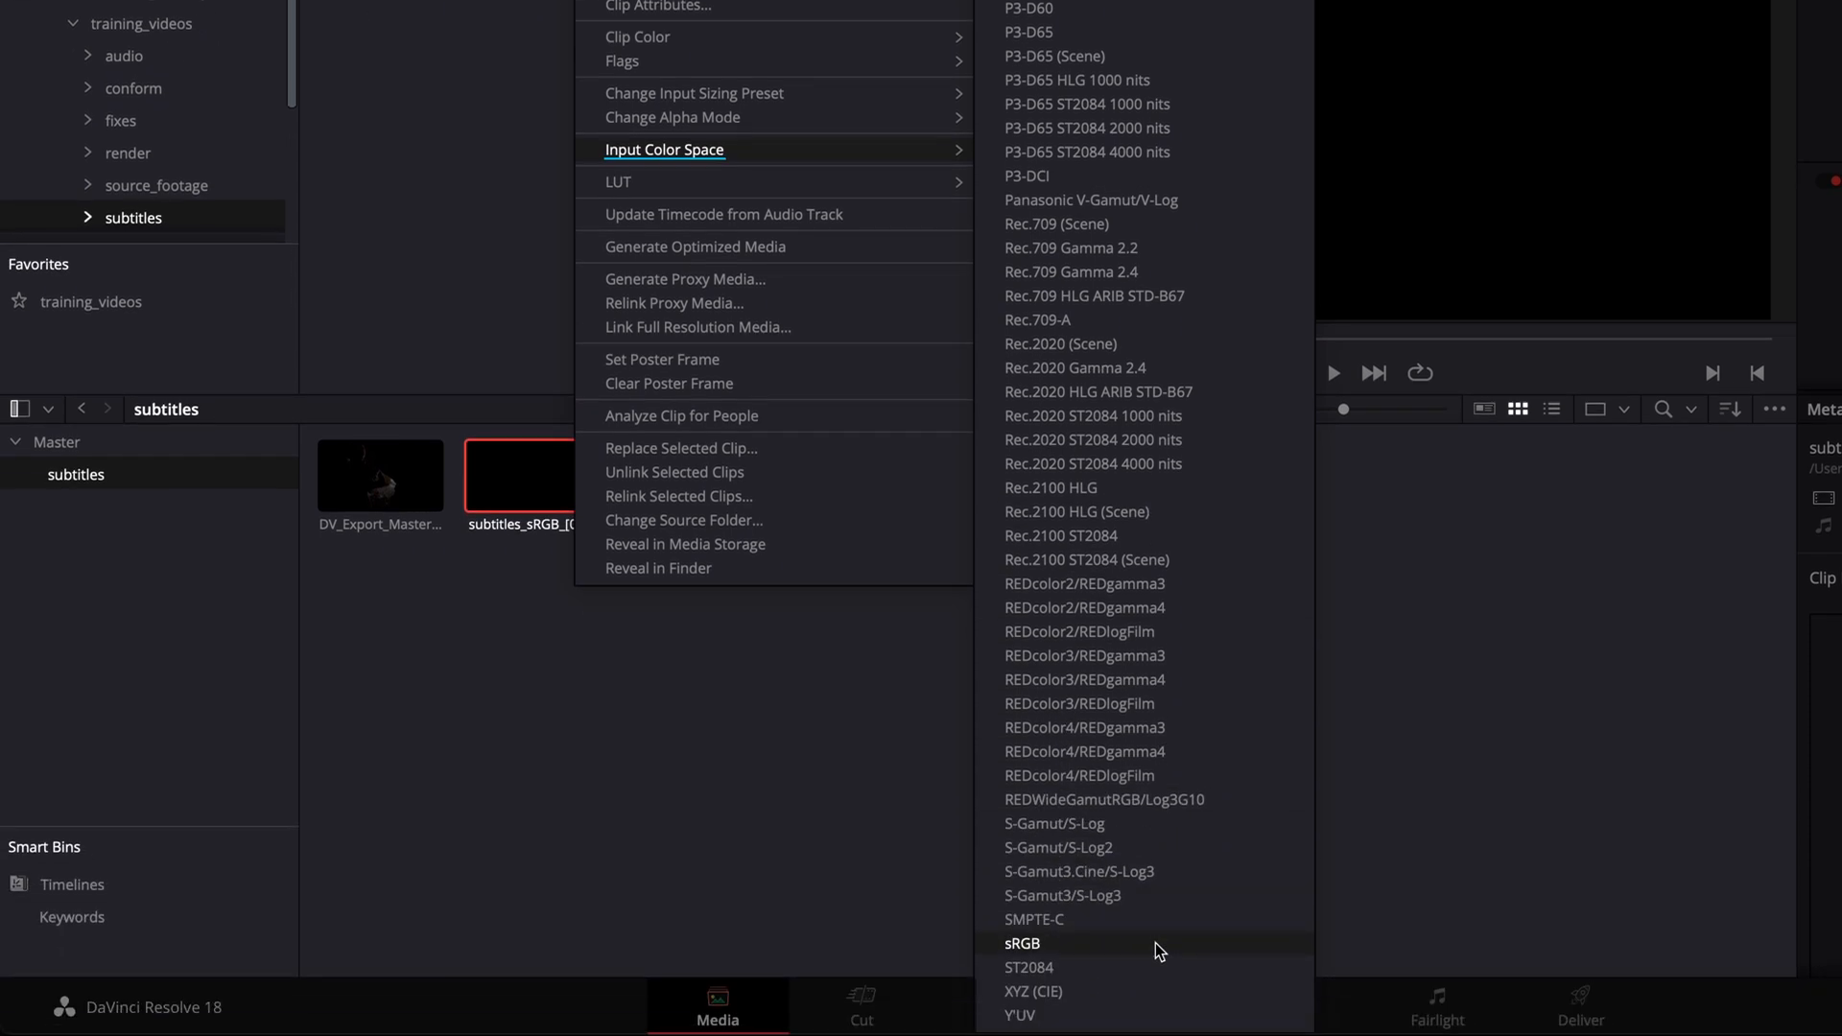
{"action": "left_click", "coordinate": [1020, 943]}
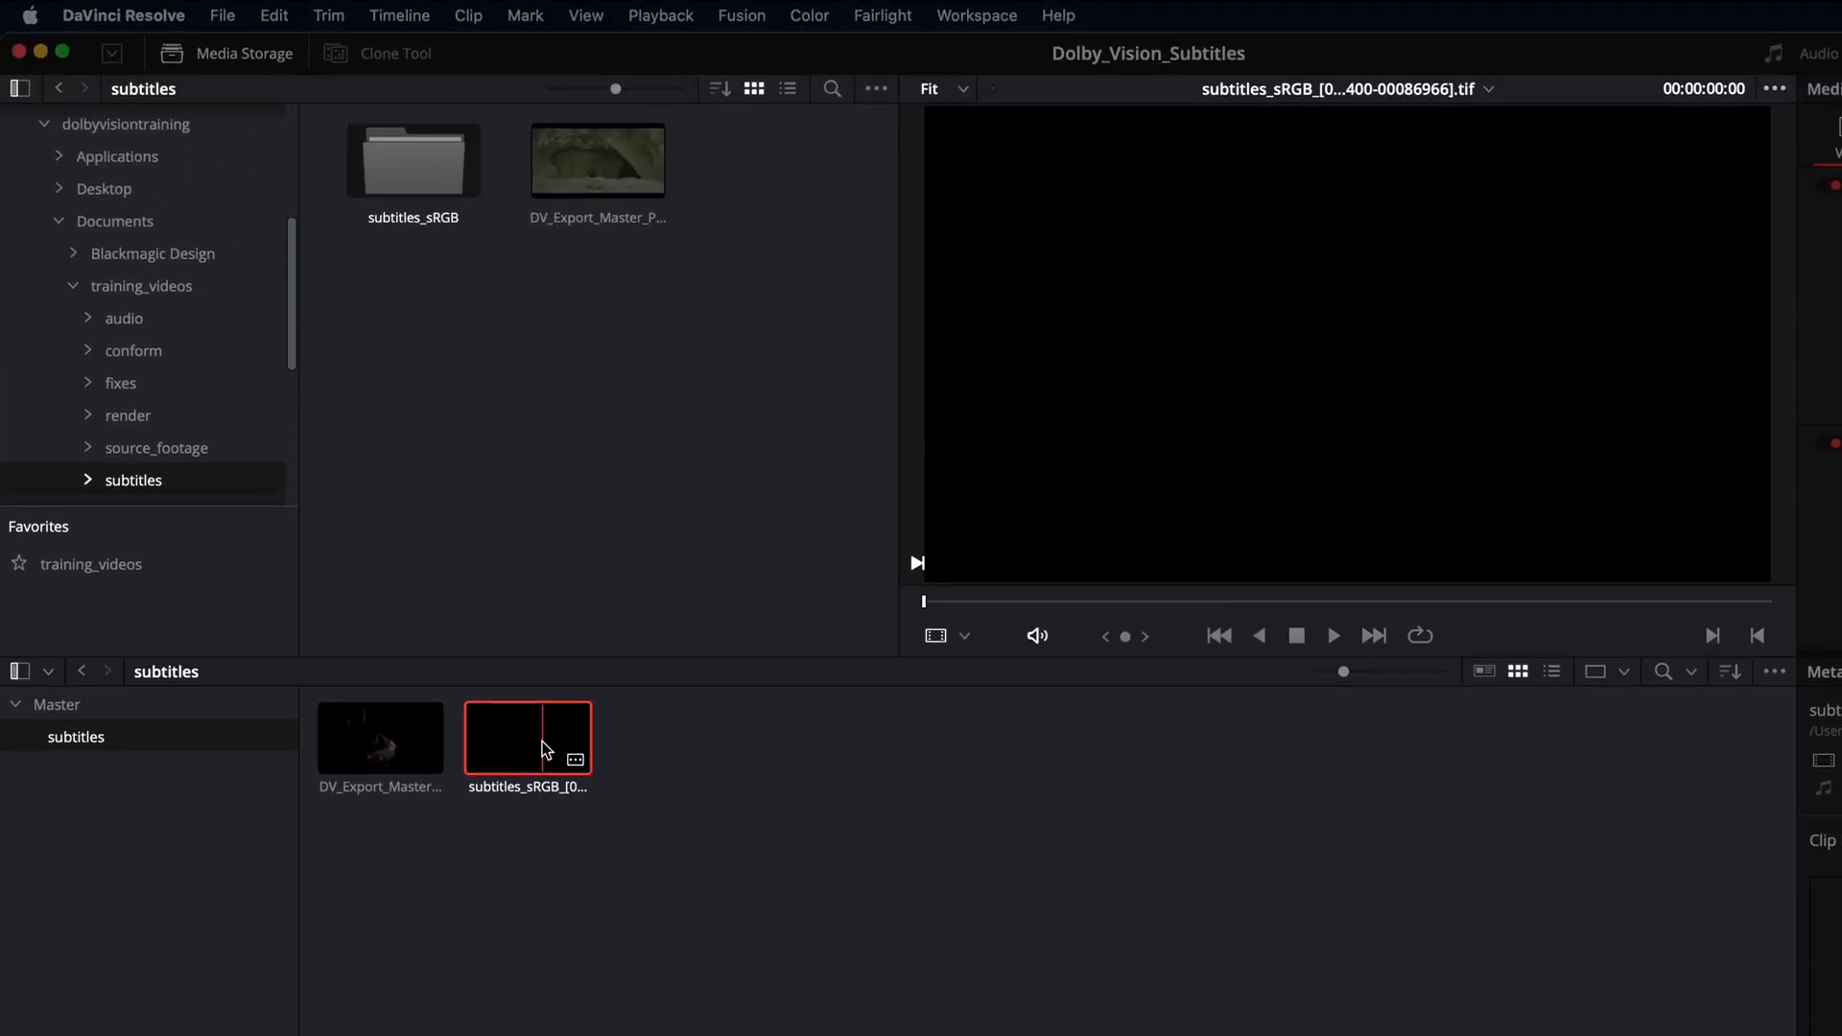
{"action": "right_click", "coordinate": [527, 737]}
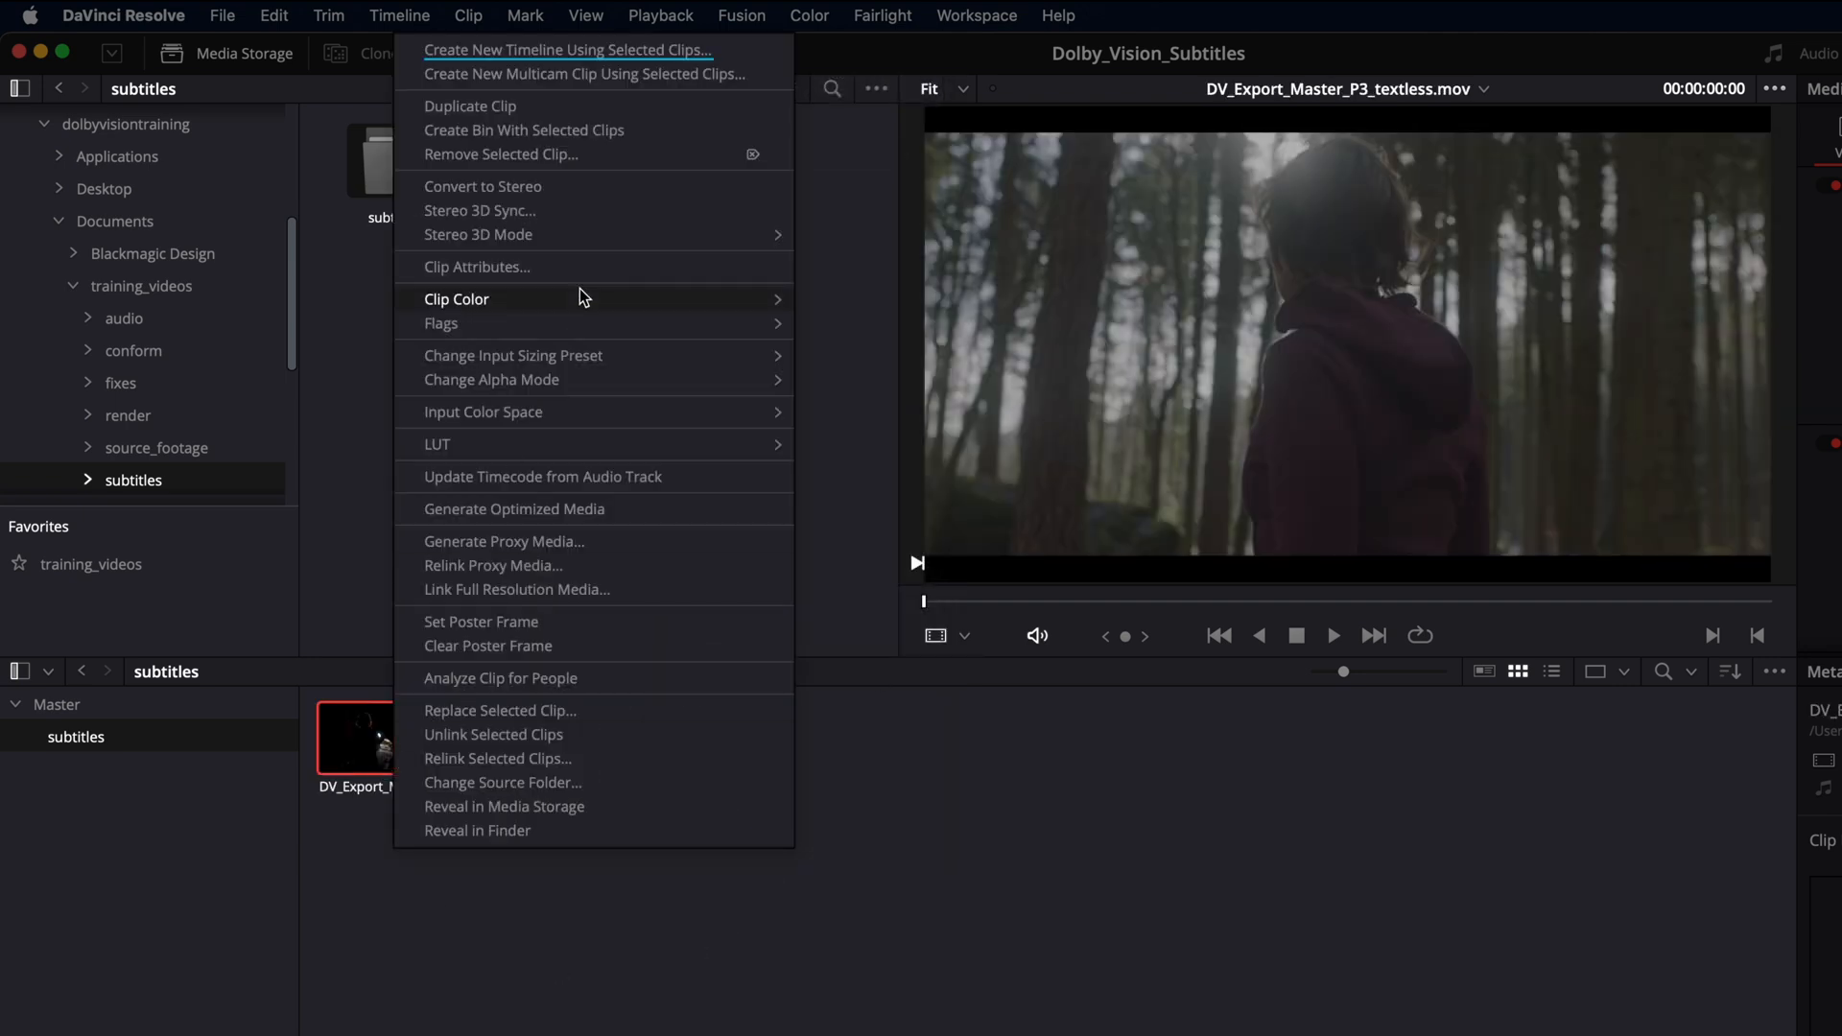
- Create the DV_Master_texted timeline from the selected clips, check its tracks, then grade it
{"action": "left_click", "coordinate": [566, 48]}
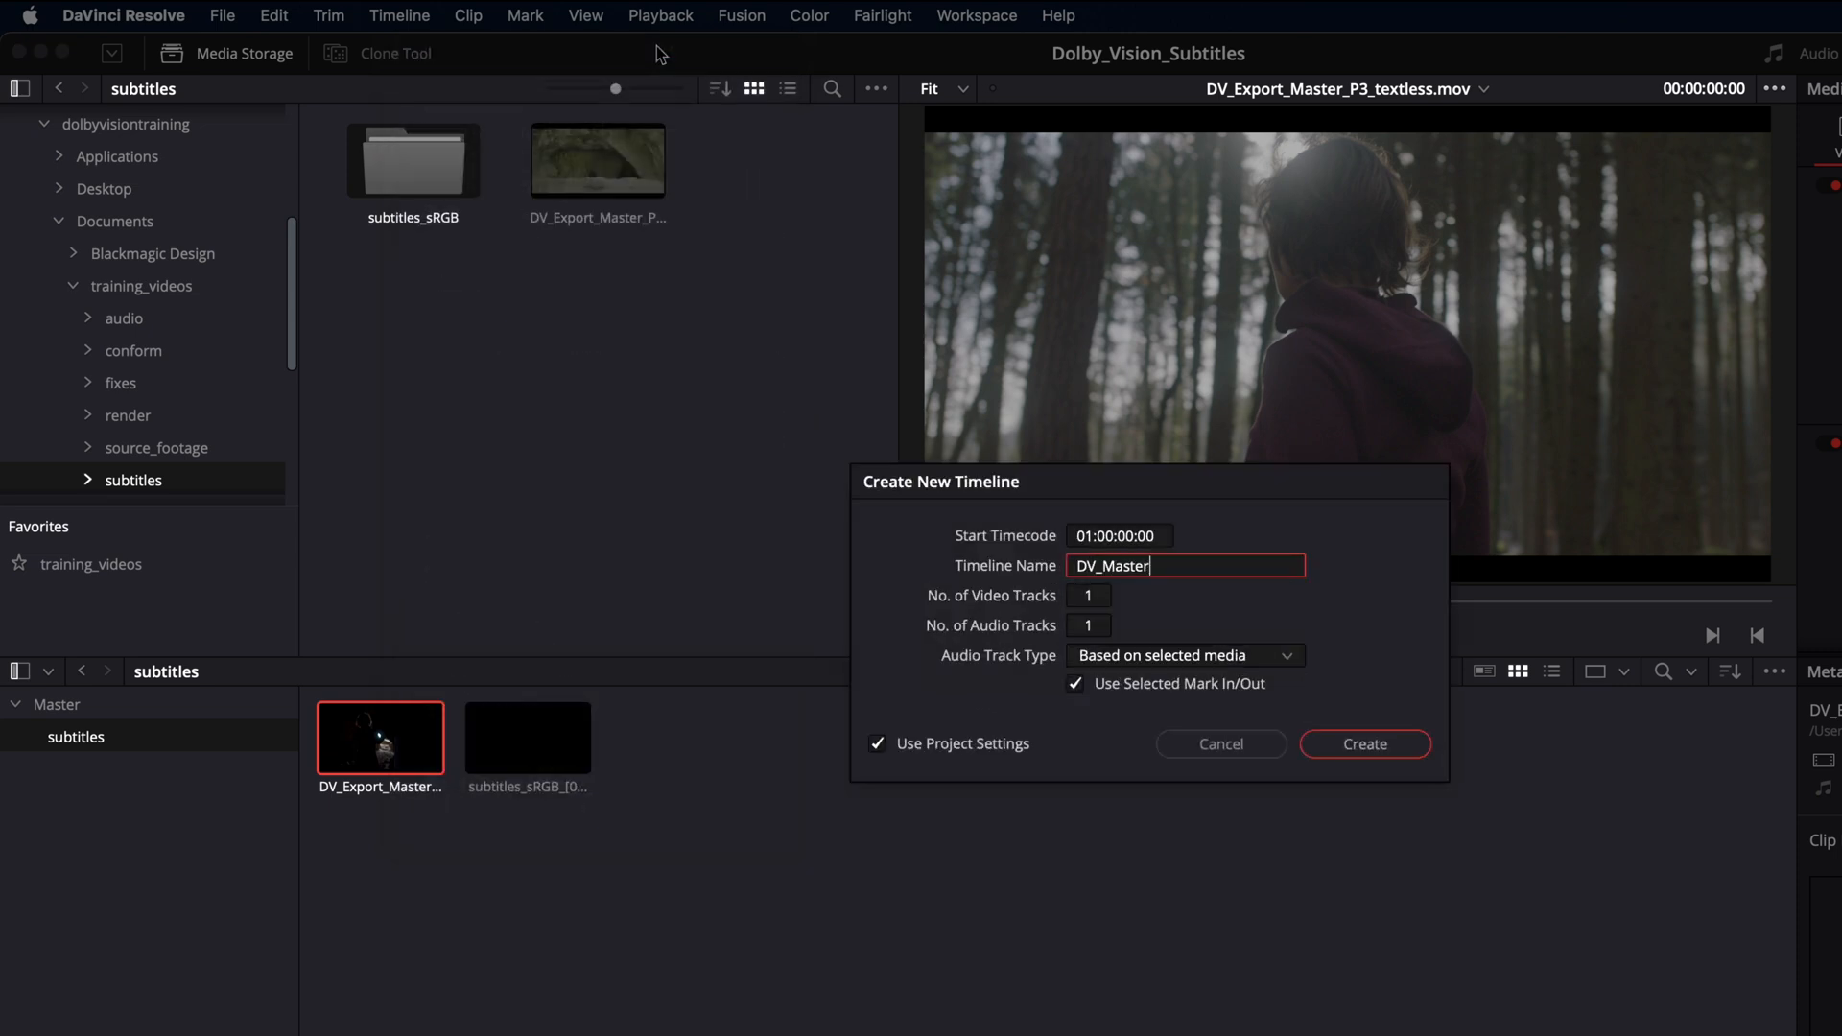
{"action": "left_click", "coordinate": [1361, 744]}
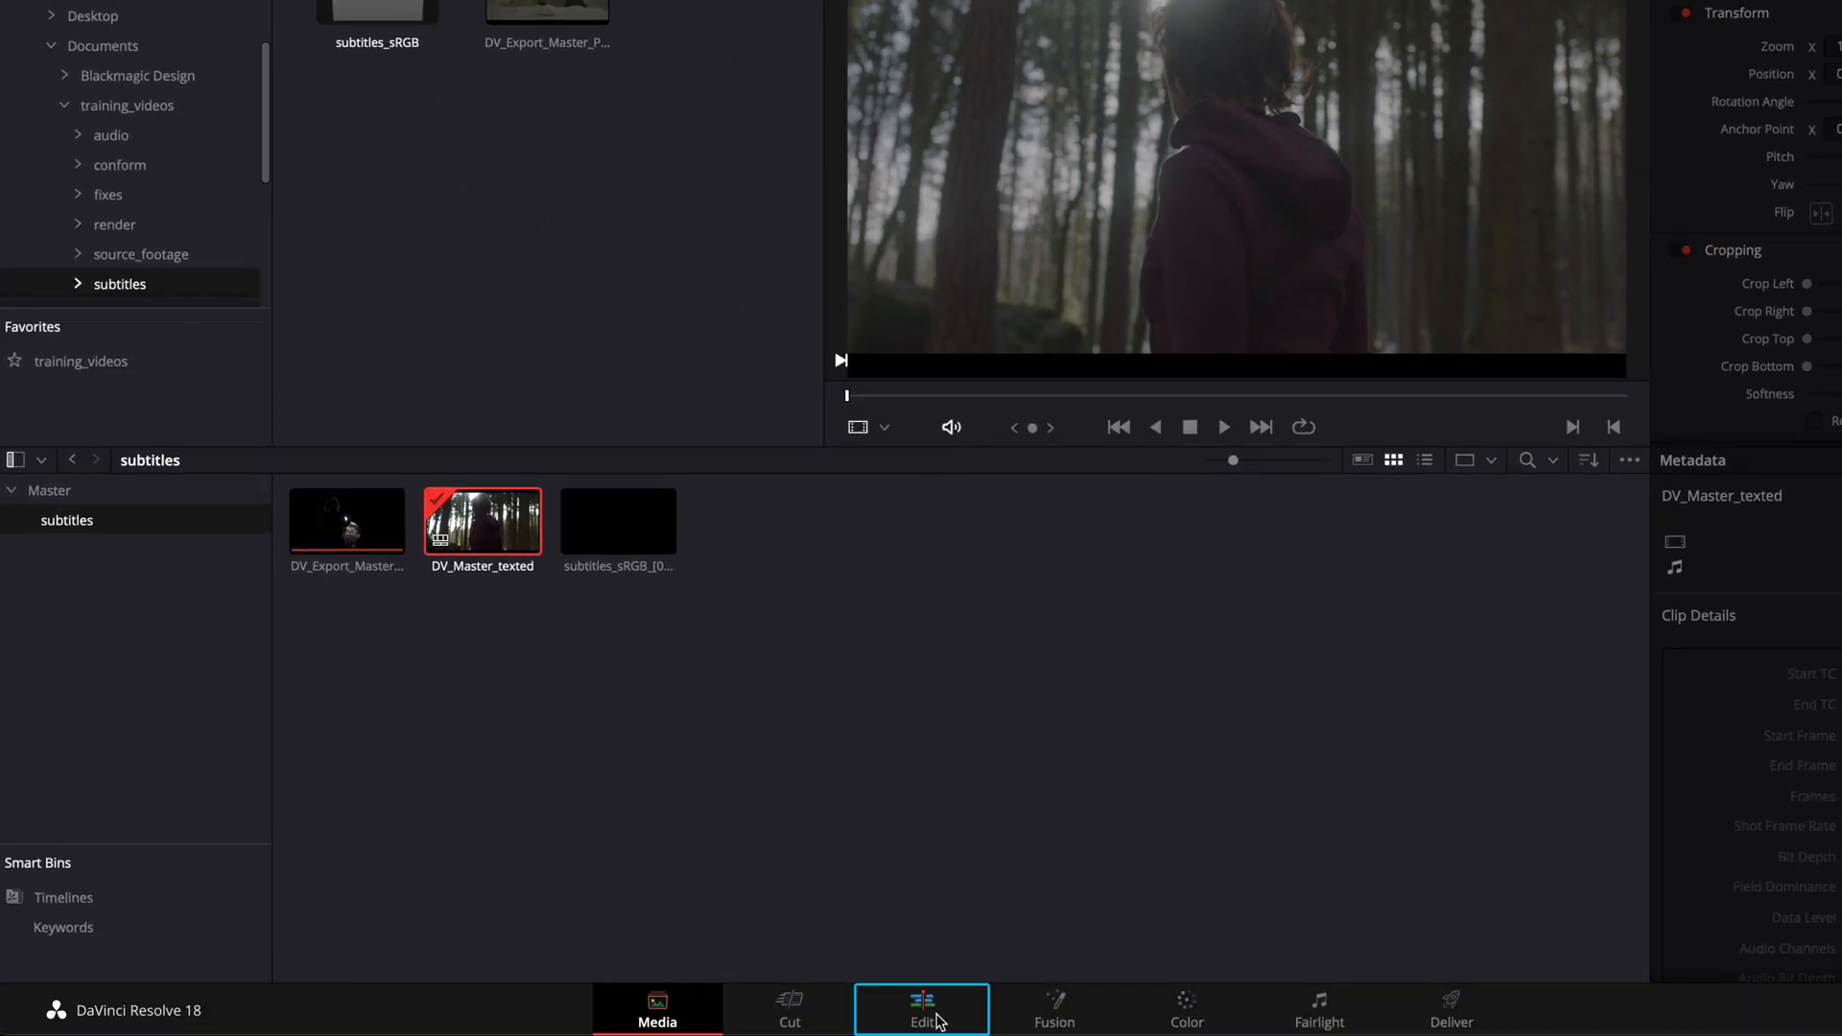
{"action": "left_click", "coordinate": [920, 1008]}
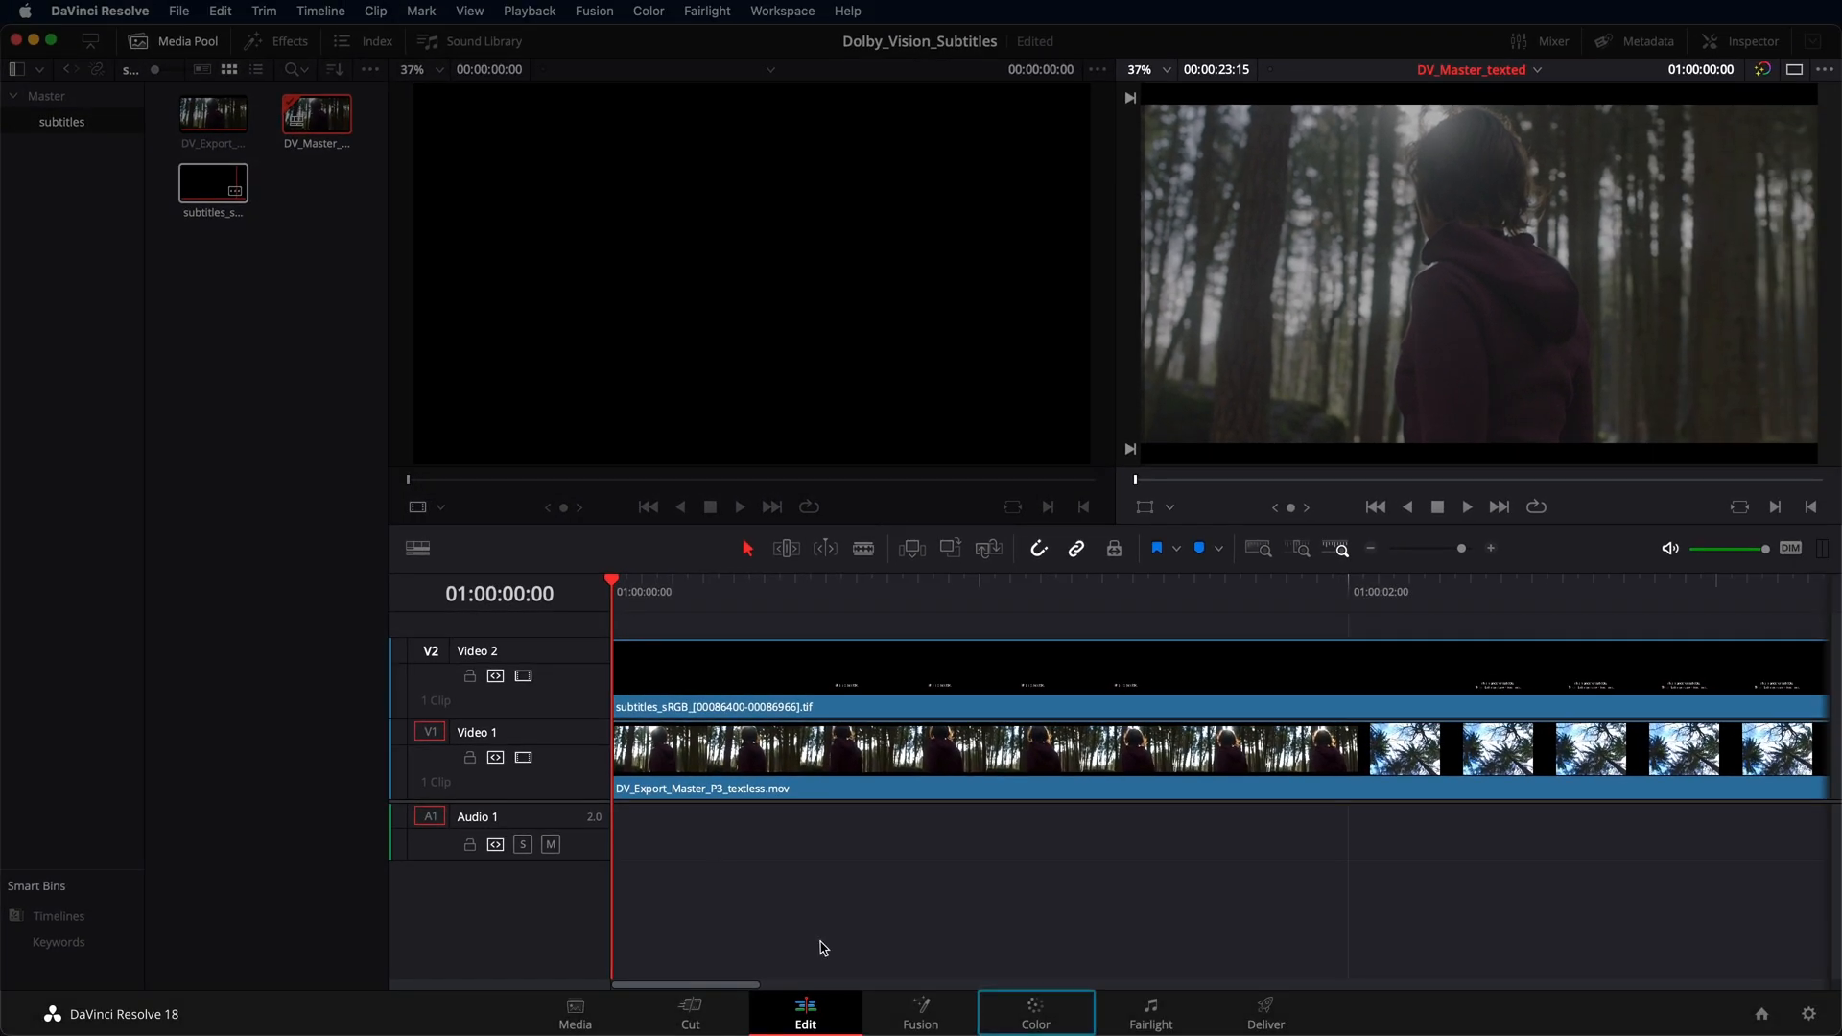
{"action": "left_click", "coordinate": [1034, 1008]}
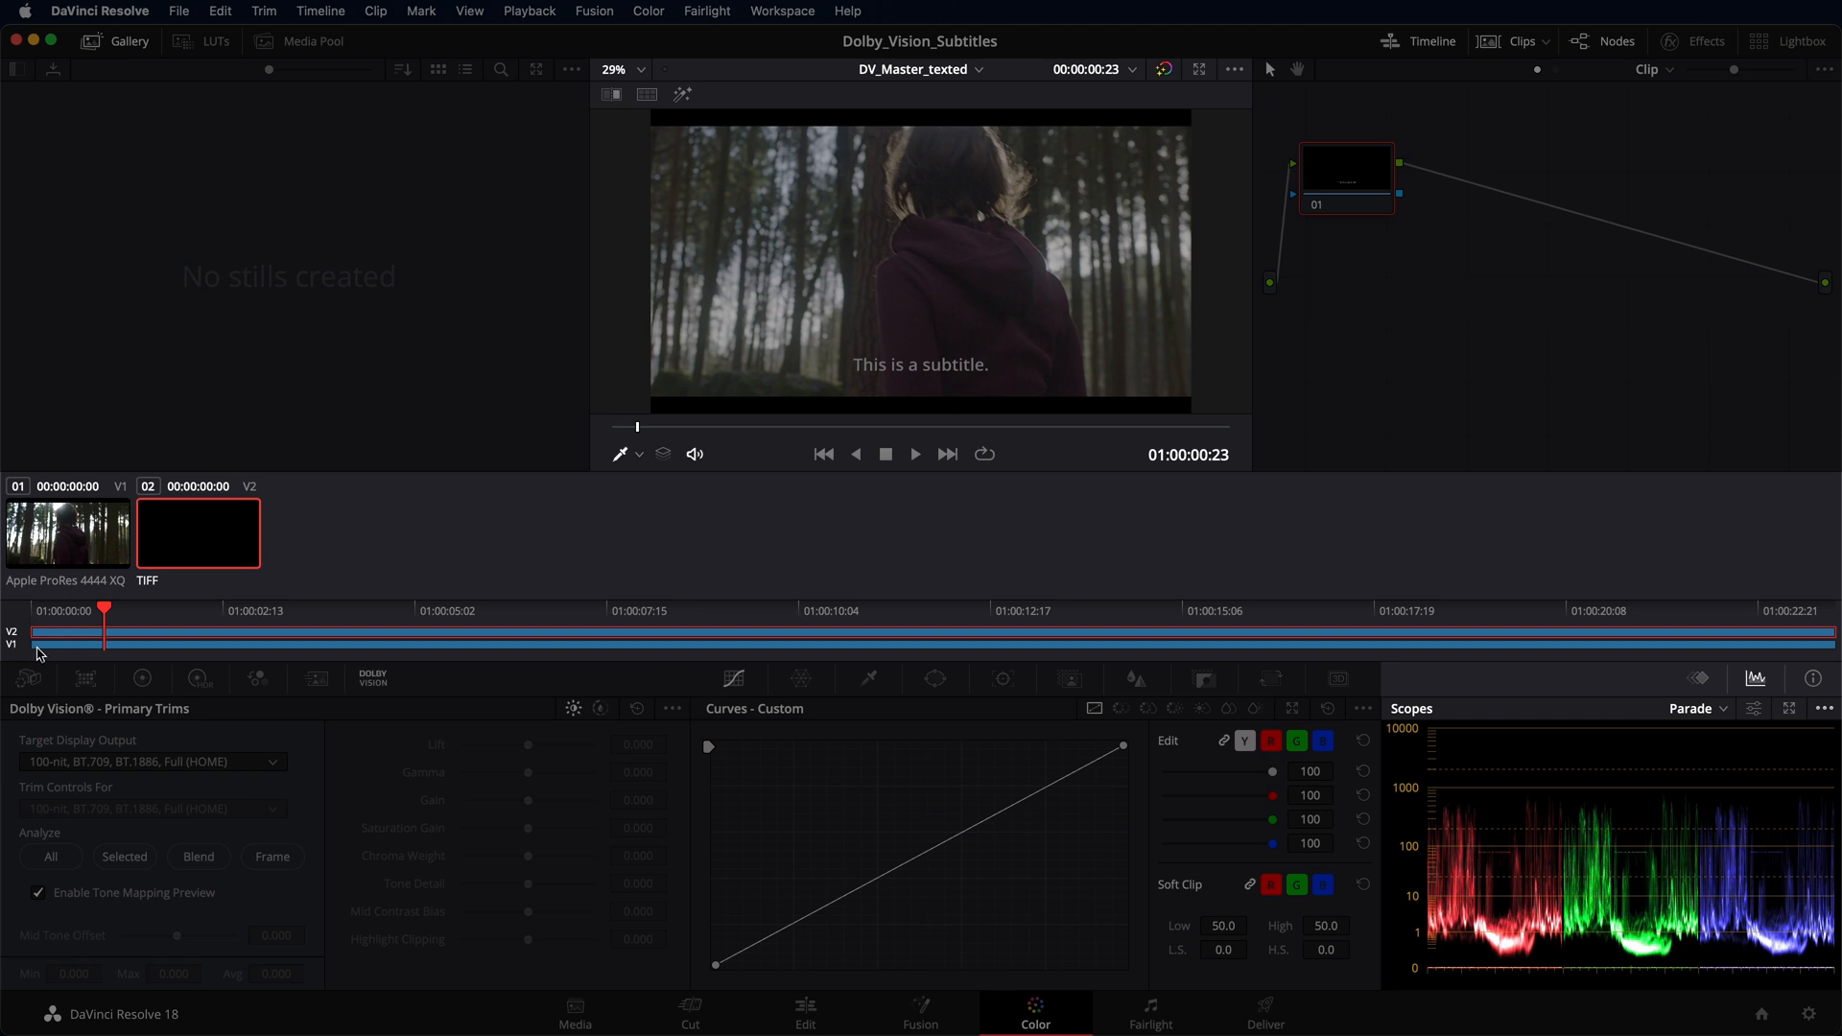
- Razor the V2 subtitle clip at each subtitle, then scrub to the falcon shot and back
{"action": "left_click", "coordinate": [780, 1006]}
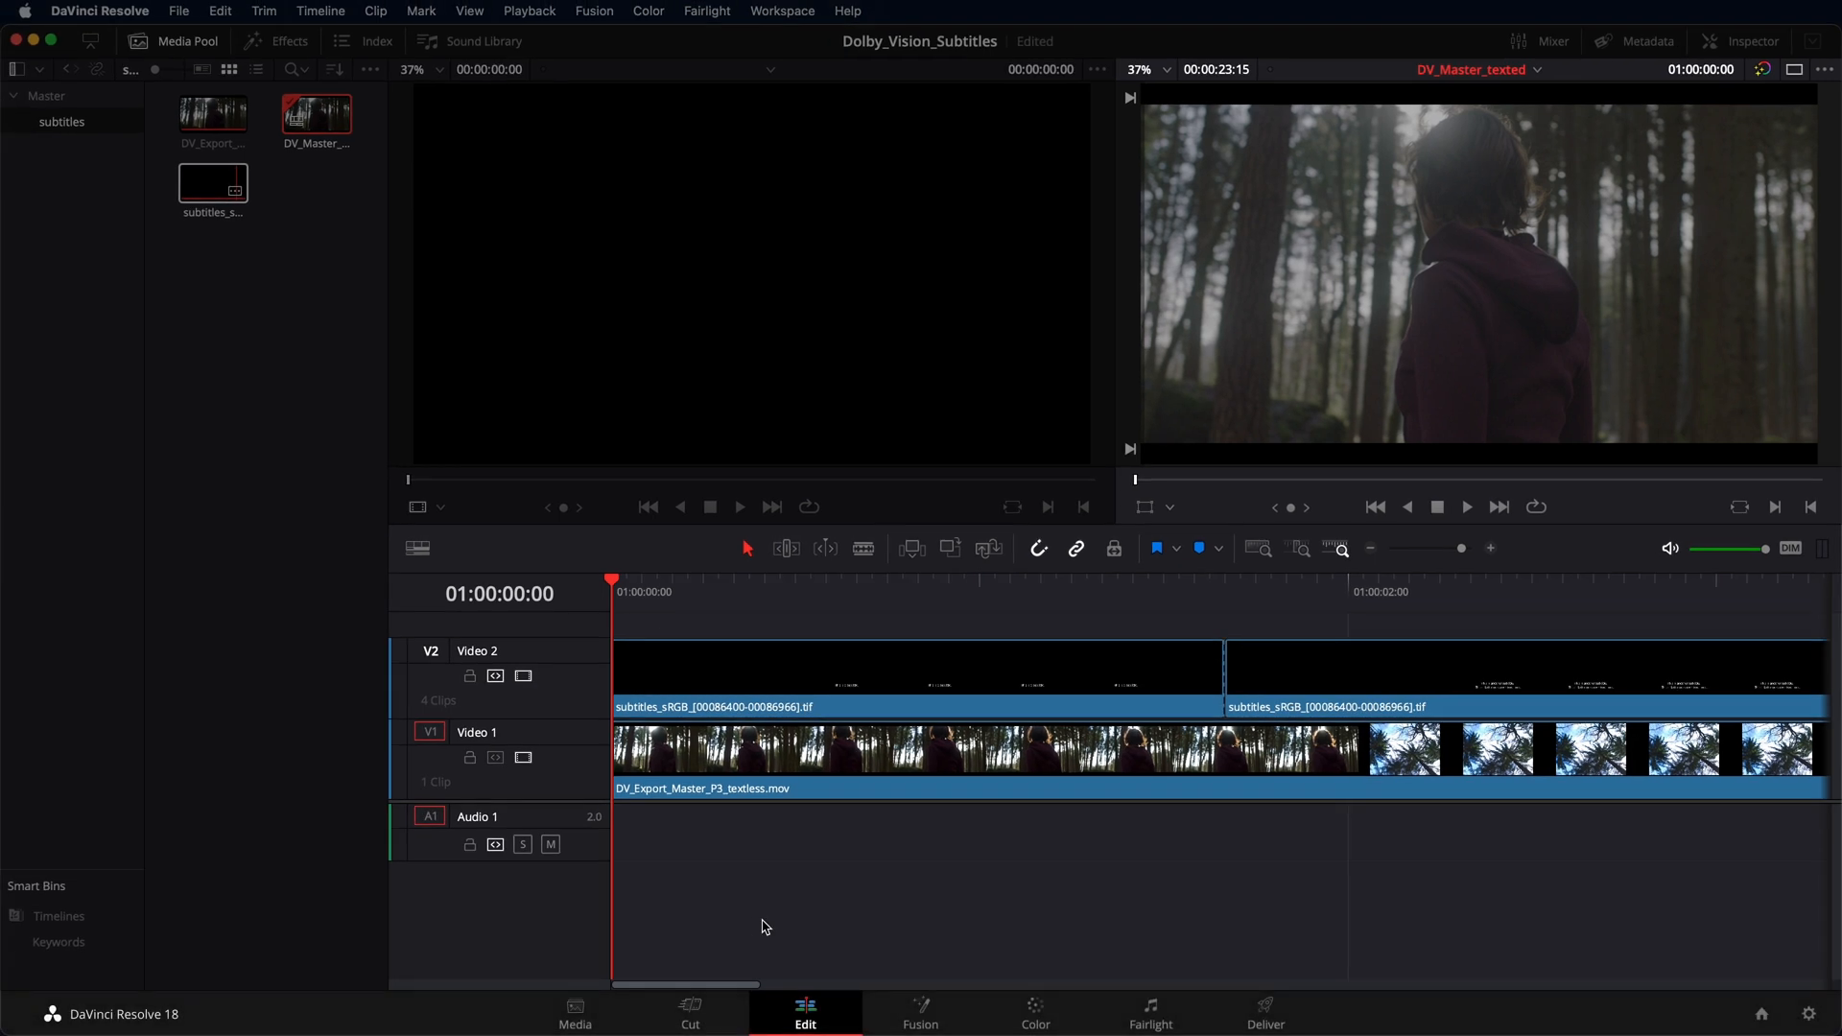
{"action": "left_click", "coordinate": [1034, 1006]}
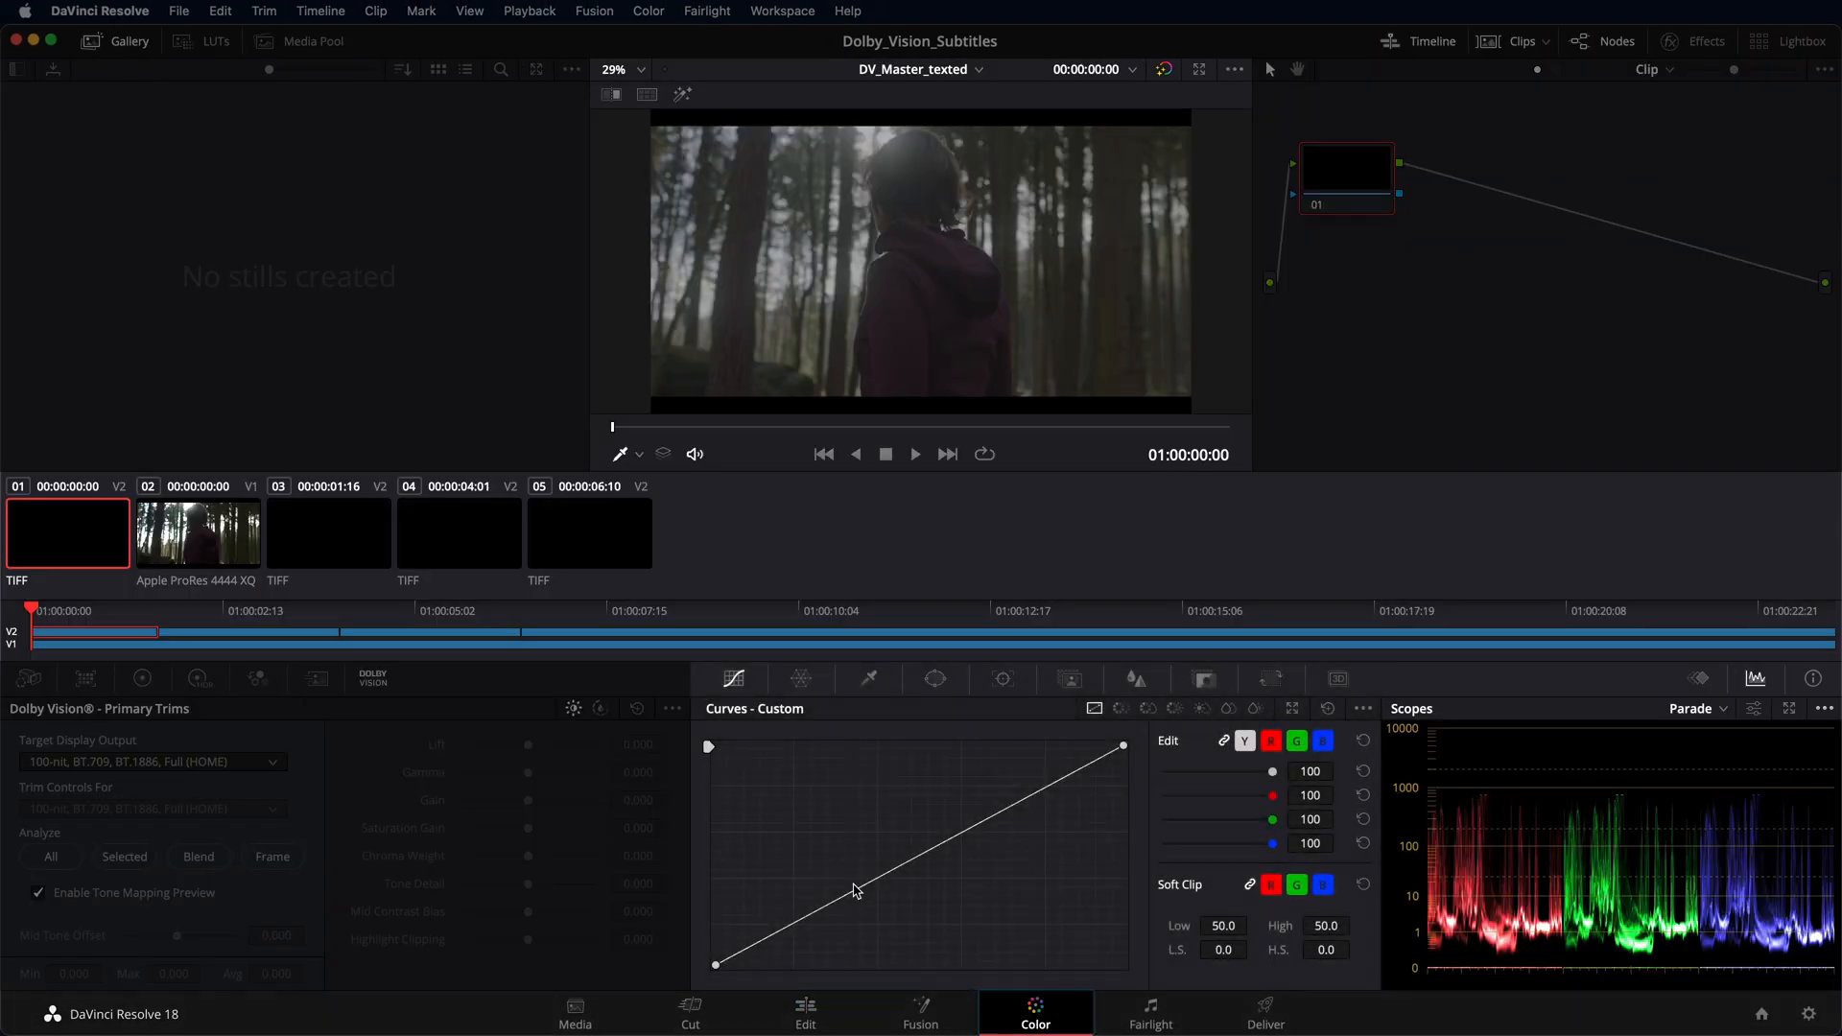
{"action": "left_click_drag", "start_coordinate": [717, 963], "coordinate": [717, 875]}
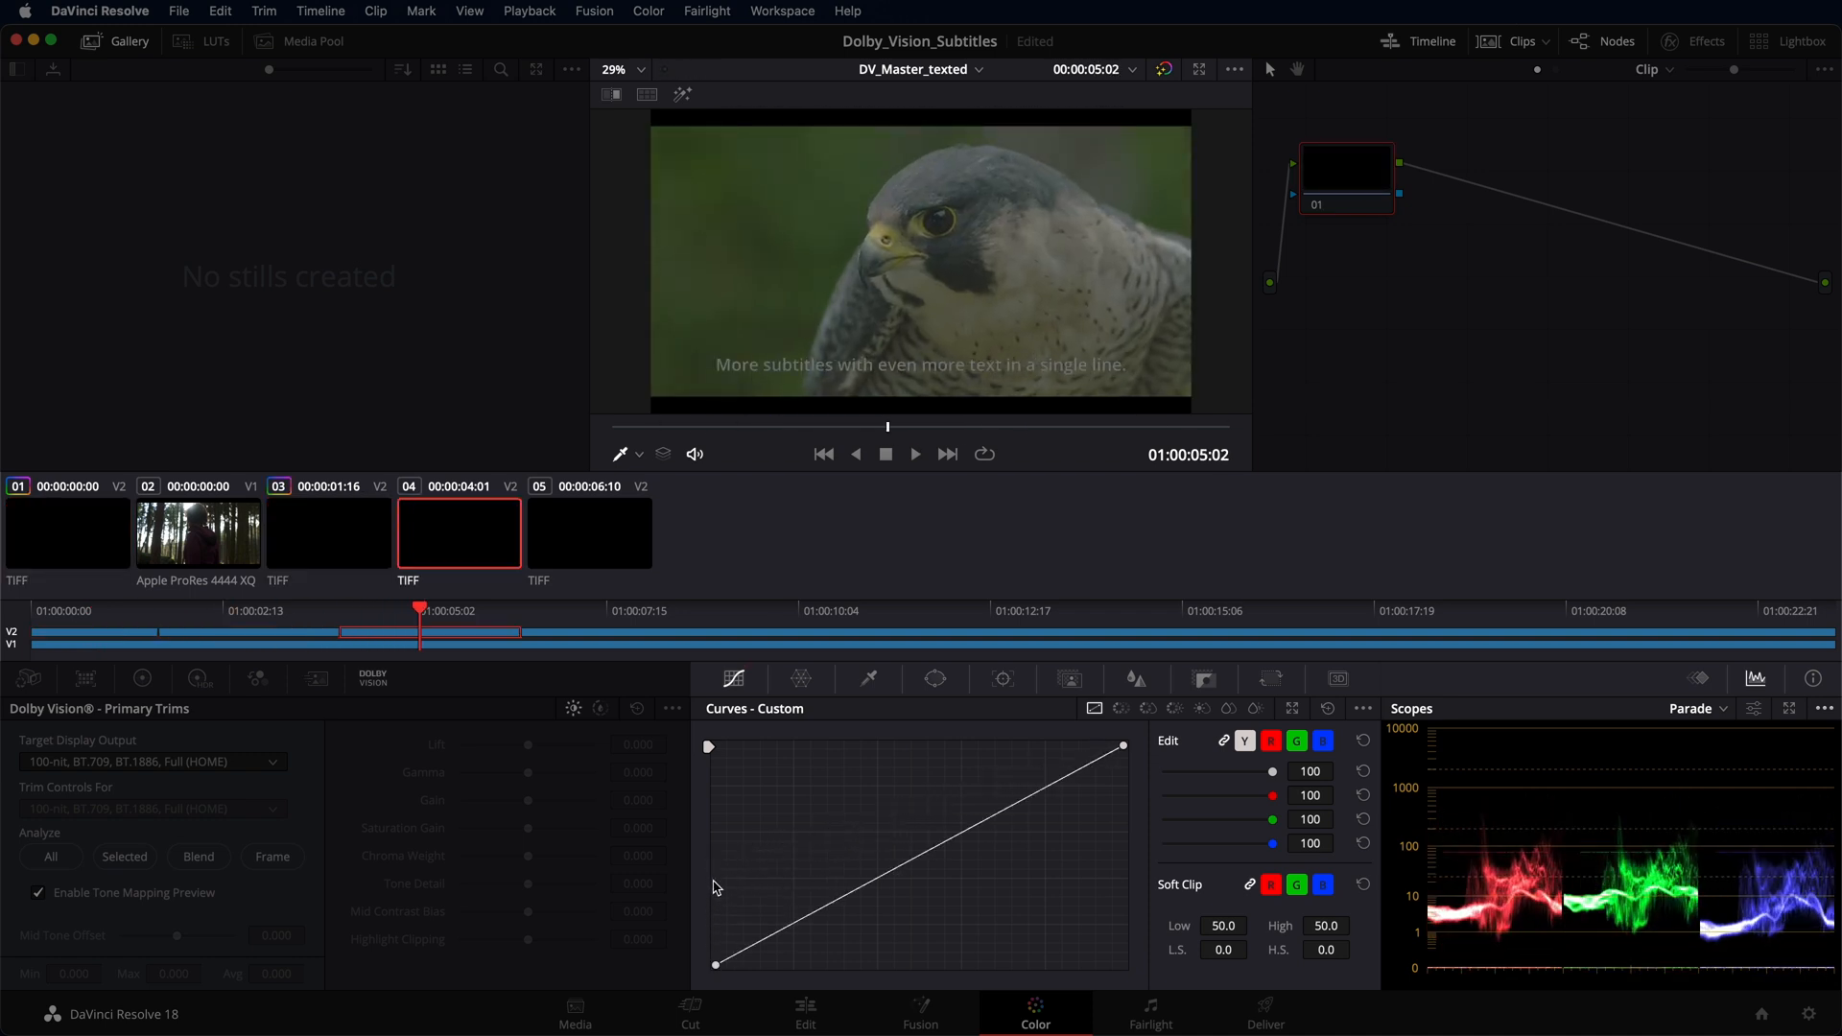
{"action": "left_click_drag", "start_coordinate": [716, 963], "coordinate": [717, 879]}
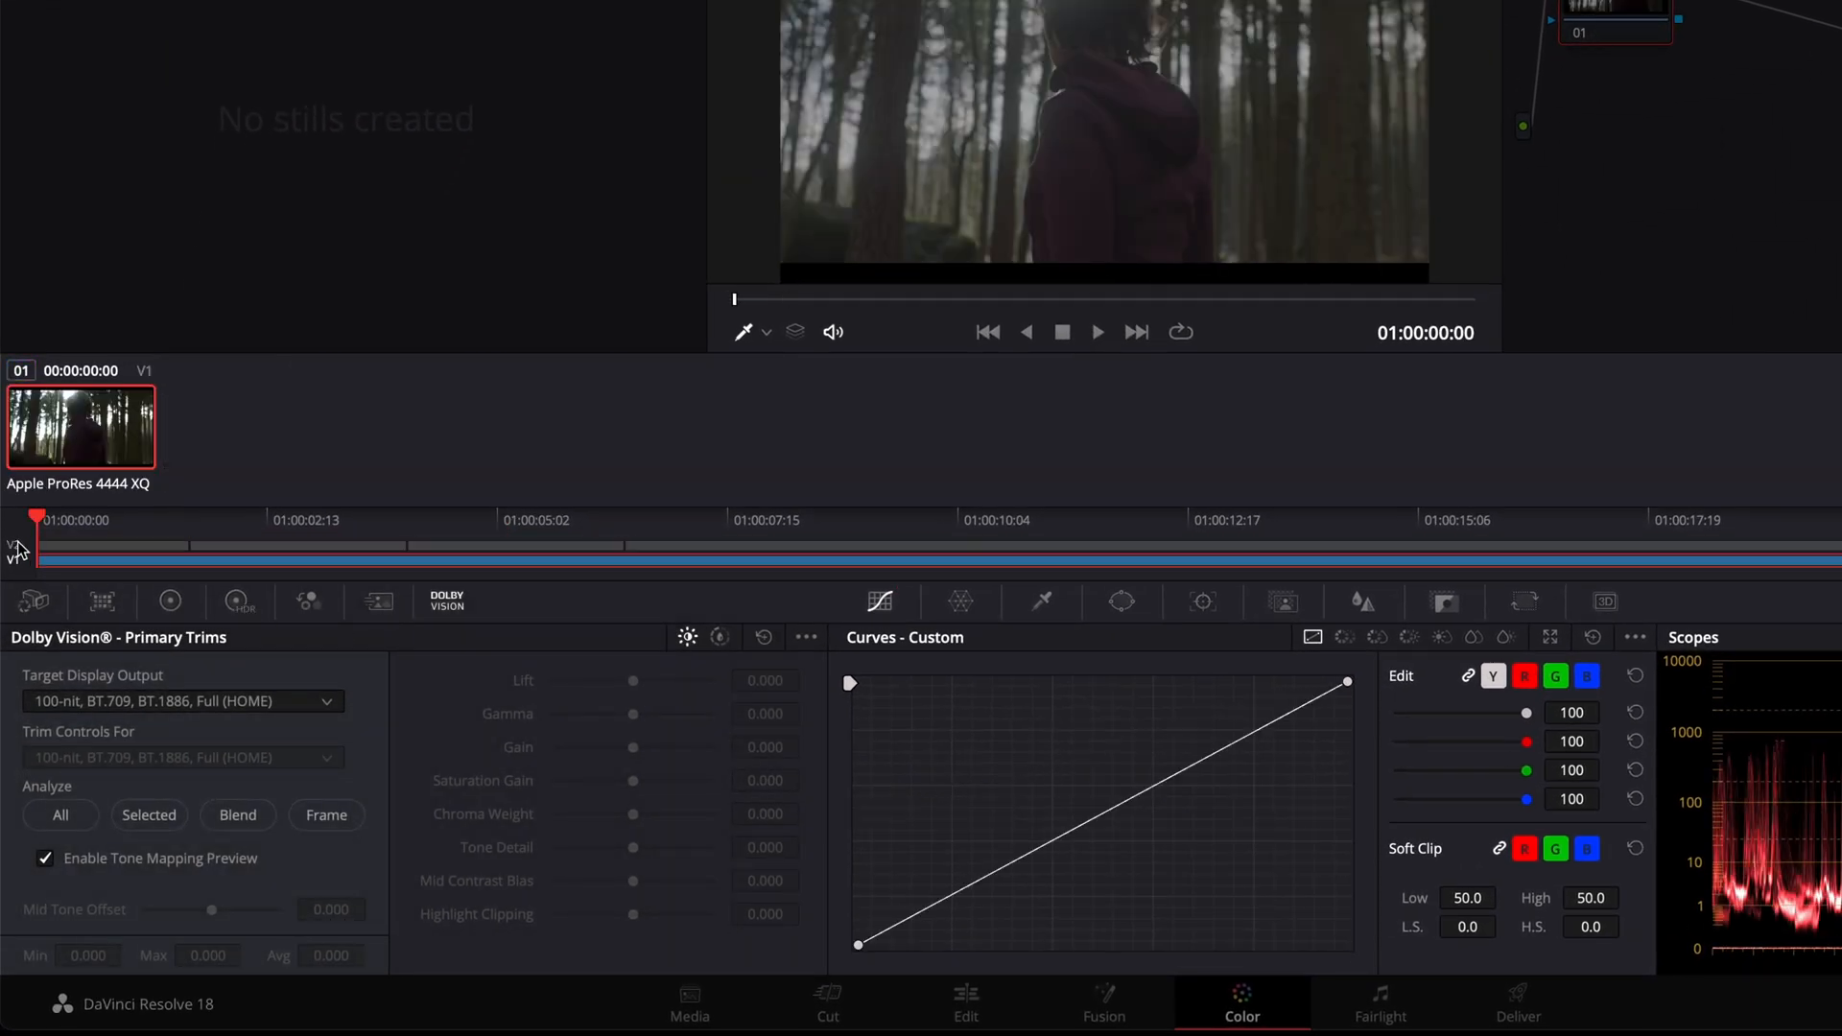
- Import Dolby Vision metadata from texted_OV.xml through the Dolby Vision palette options
{"action": "left_click", "coordinate": [806, 637]}
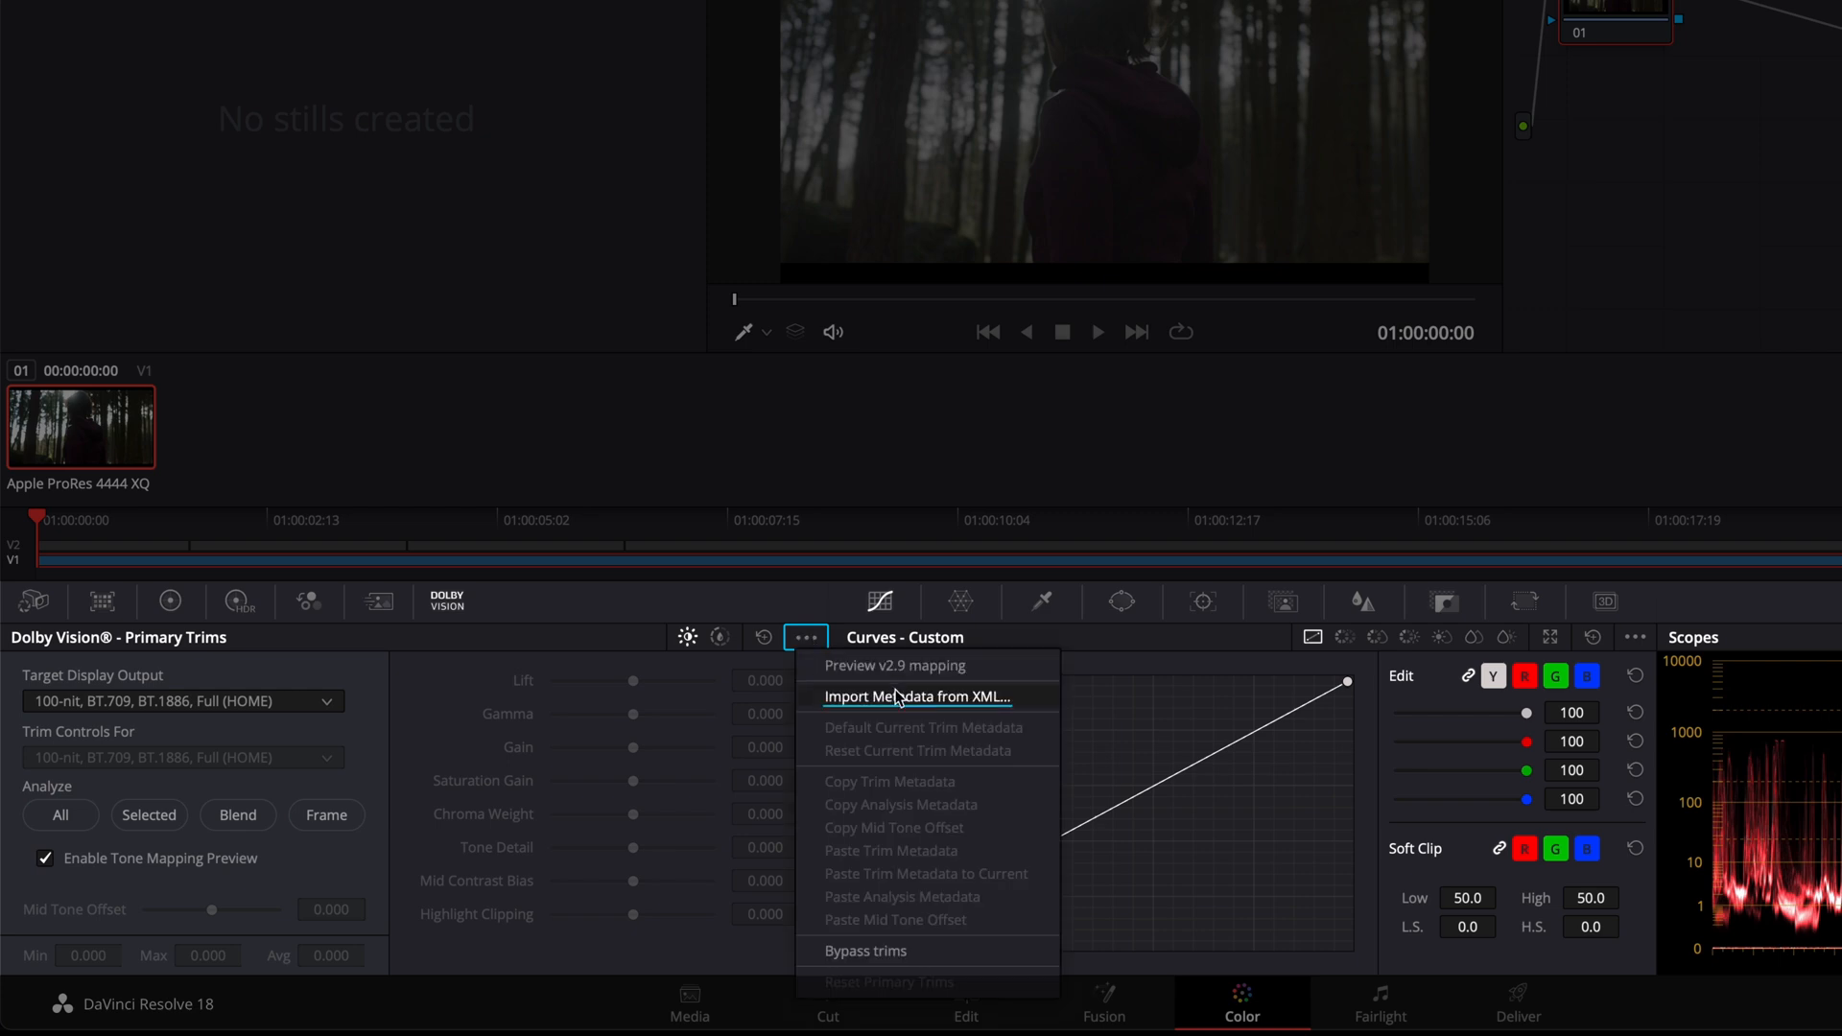
{"action": "left_click", "coordinate": [915, 695]}
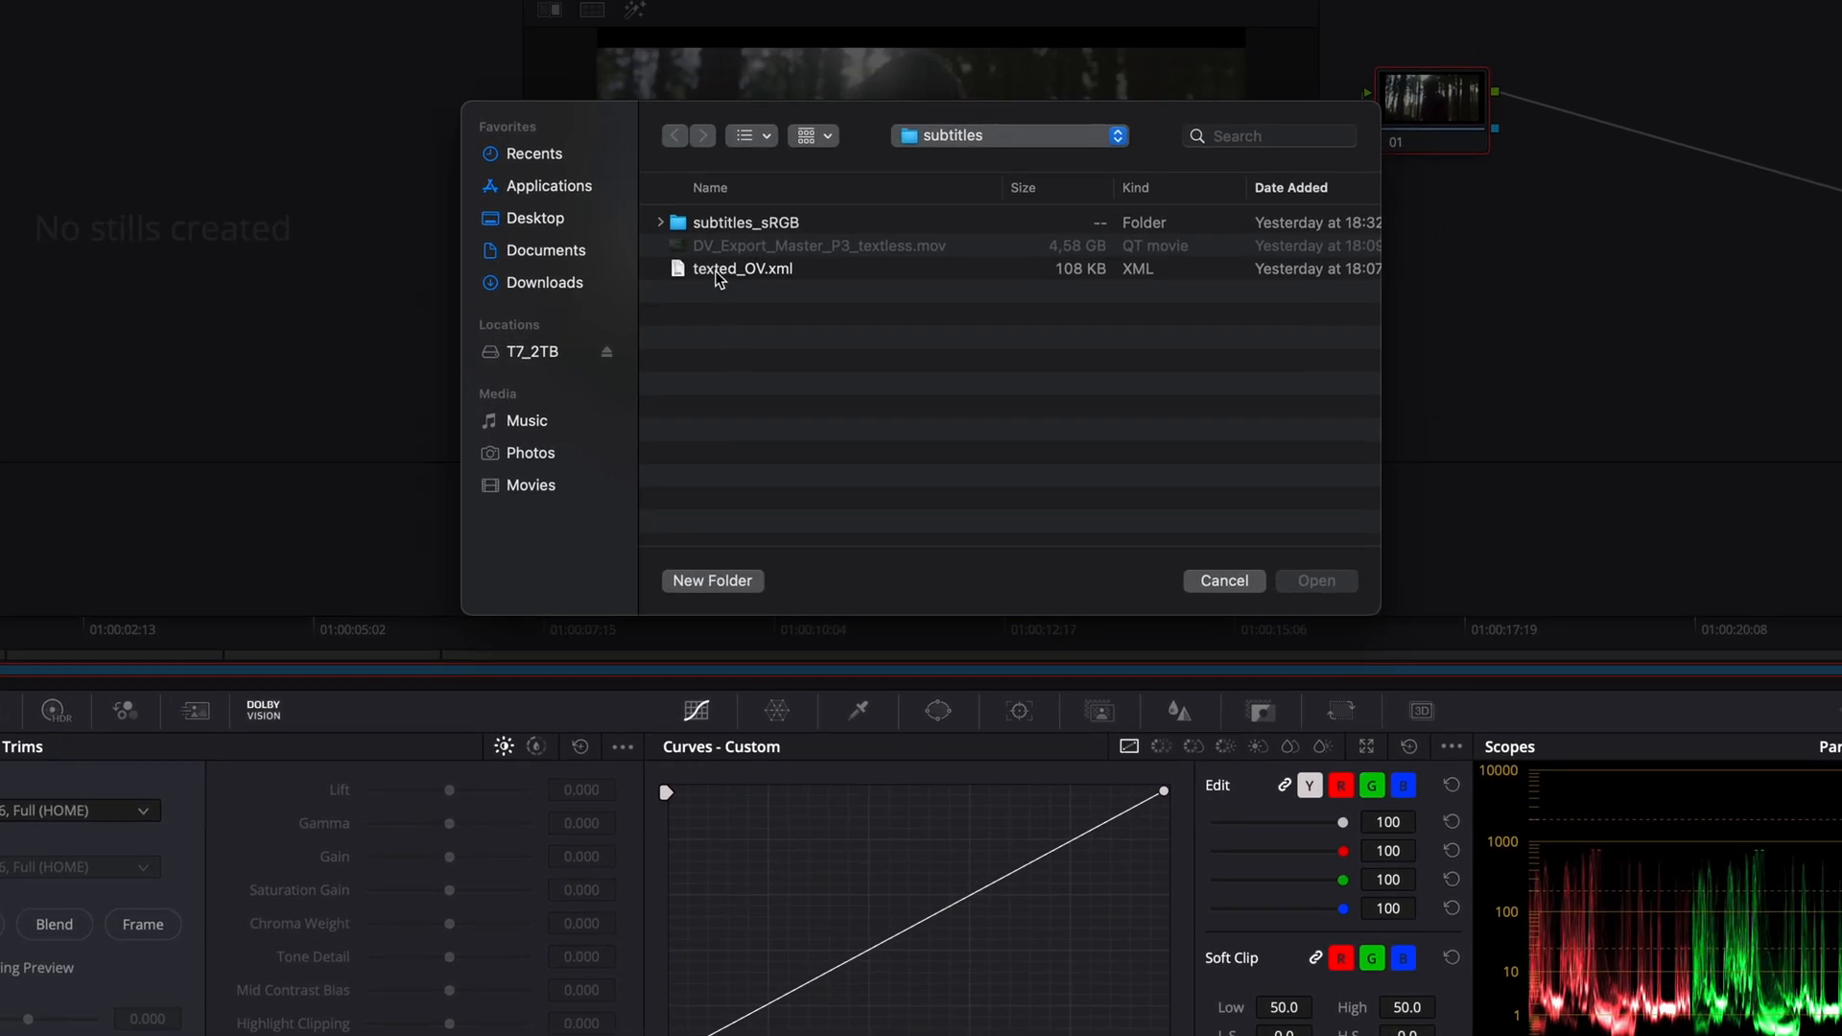
{"action": "left_click", "coordinate": [1221, 581]}
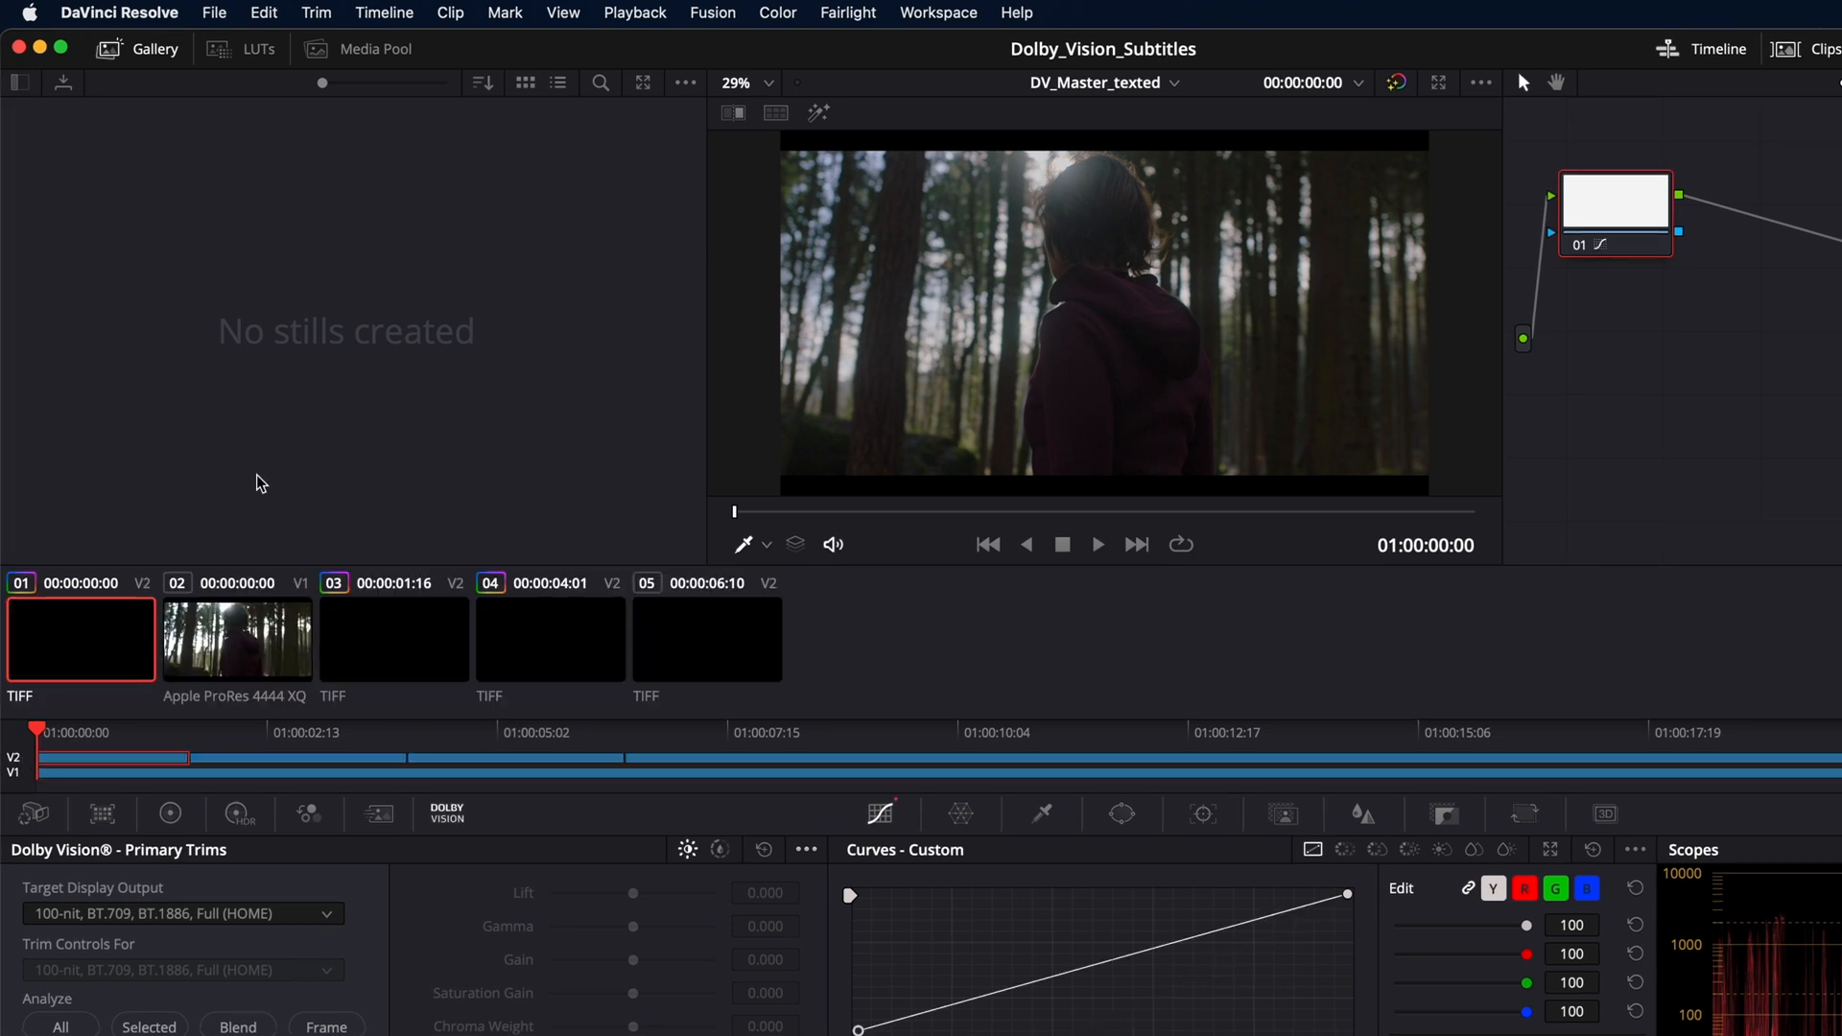
- Apply 2.40 output blanking from the Timeline menu
{"action": "left_click", "coordinate": [382, 13]}
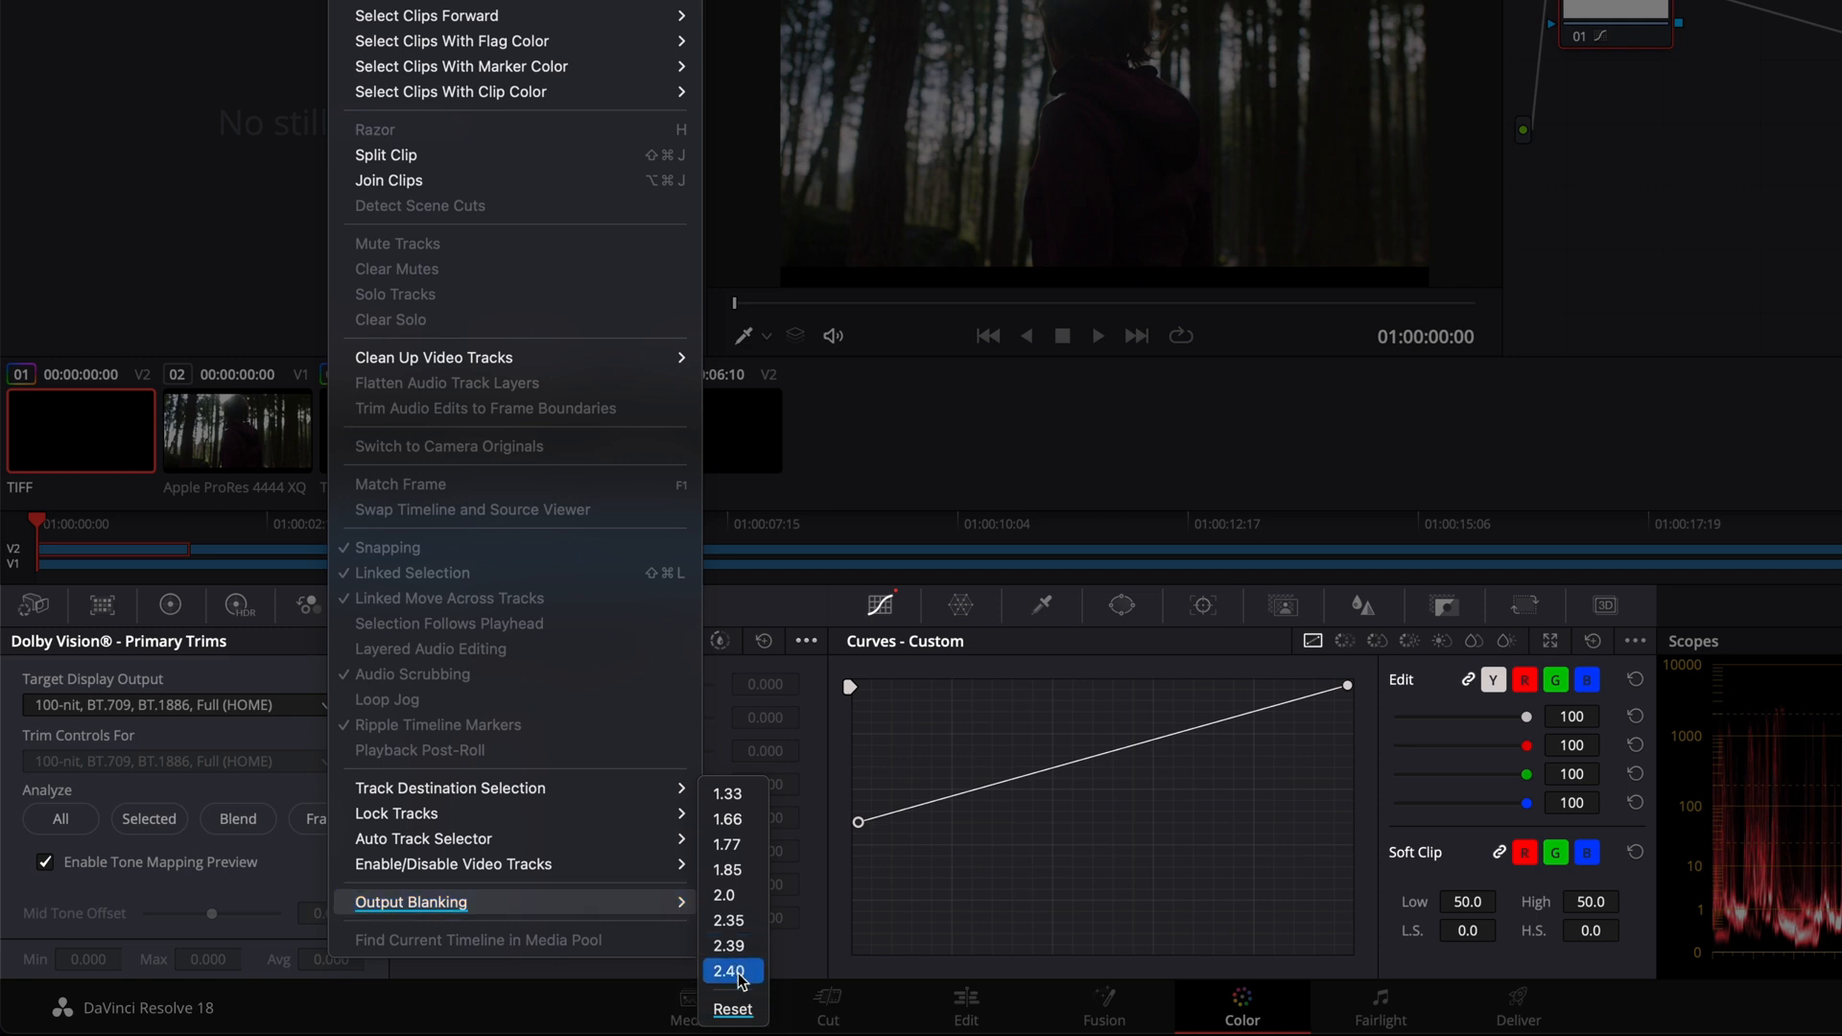
{"action": "mouse_move", "coordinate": [732, 1009]}
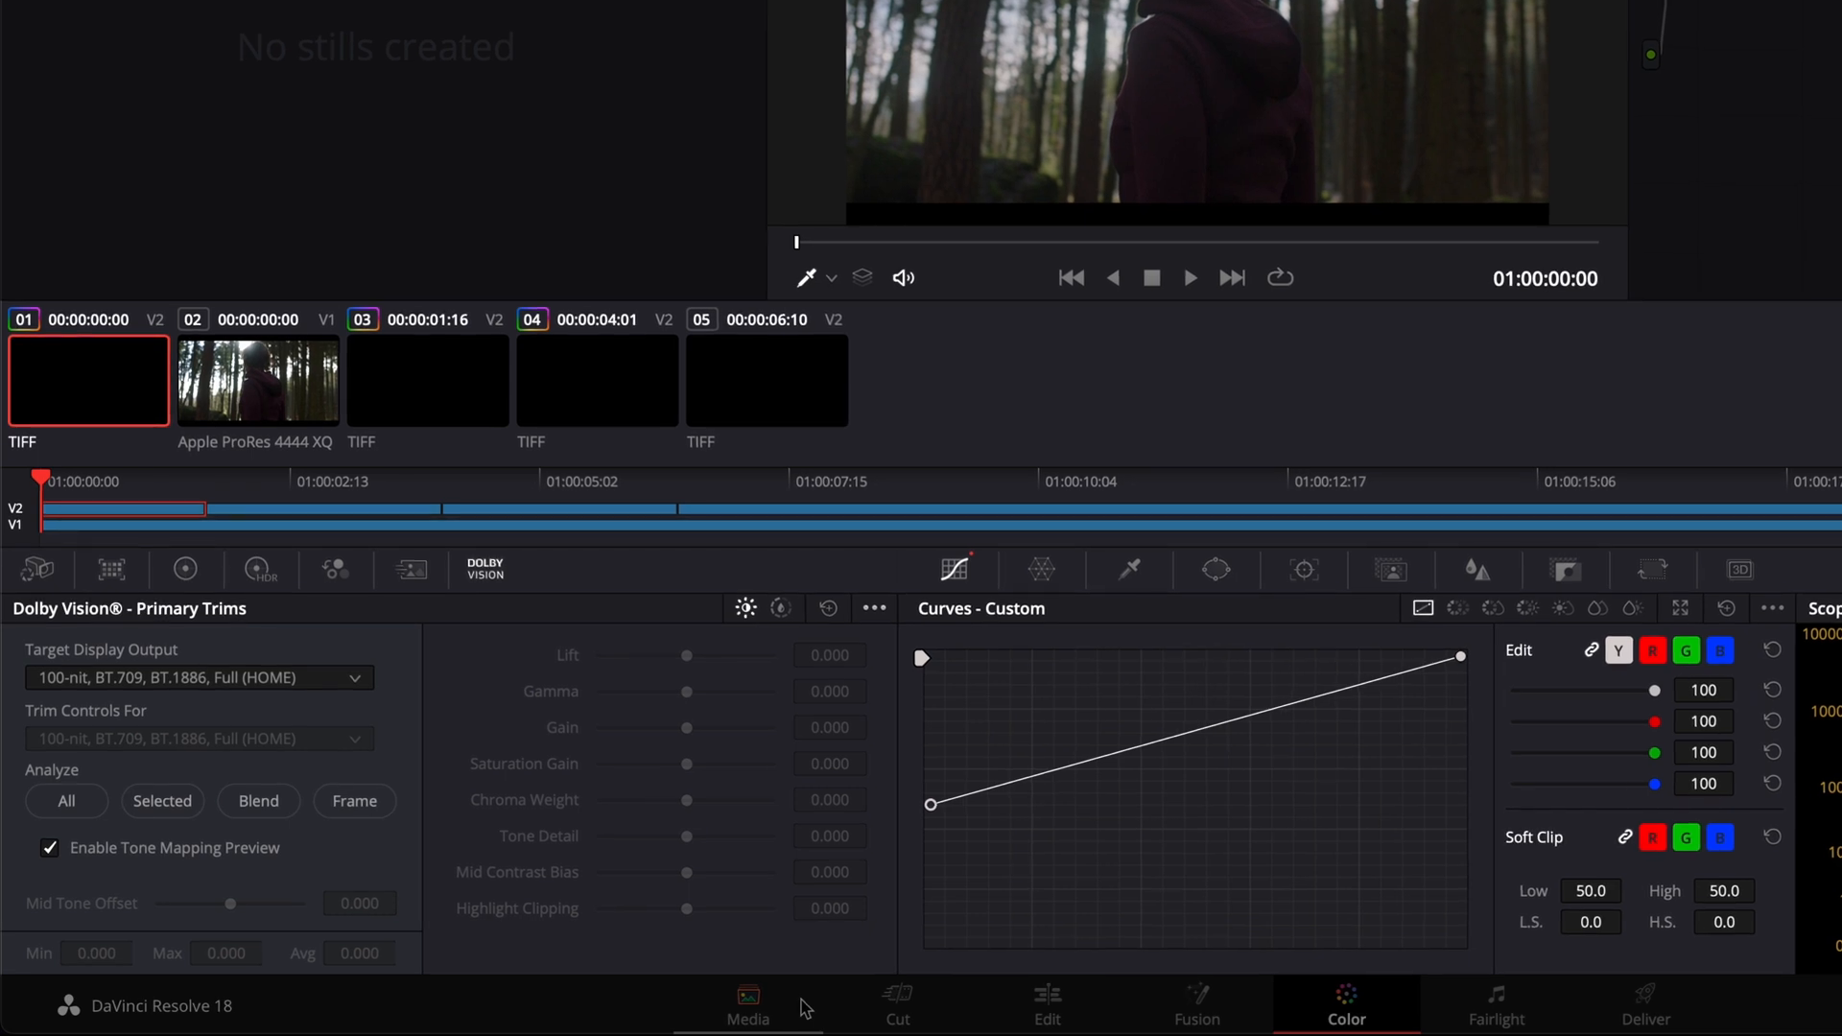
{"action": "left_click", "coordinate": [198, 678]}
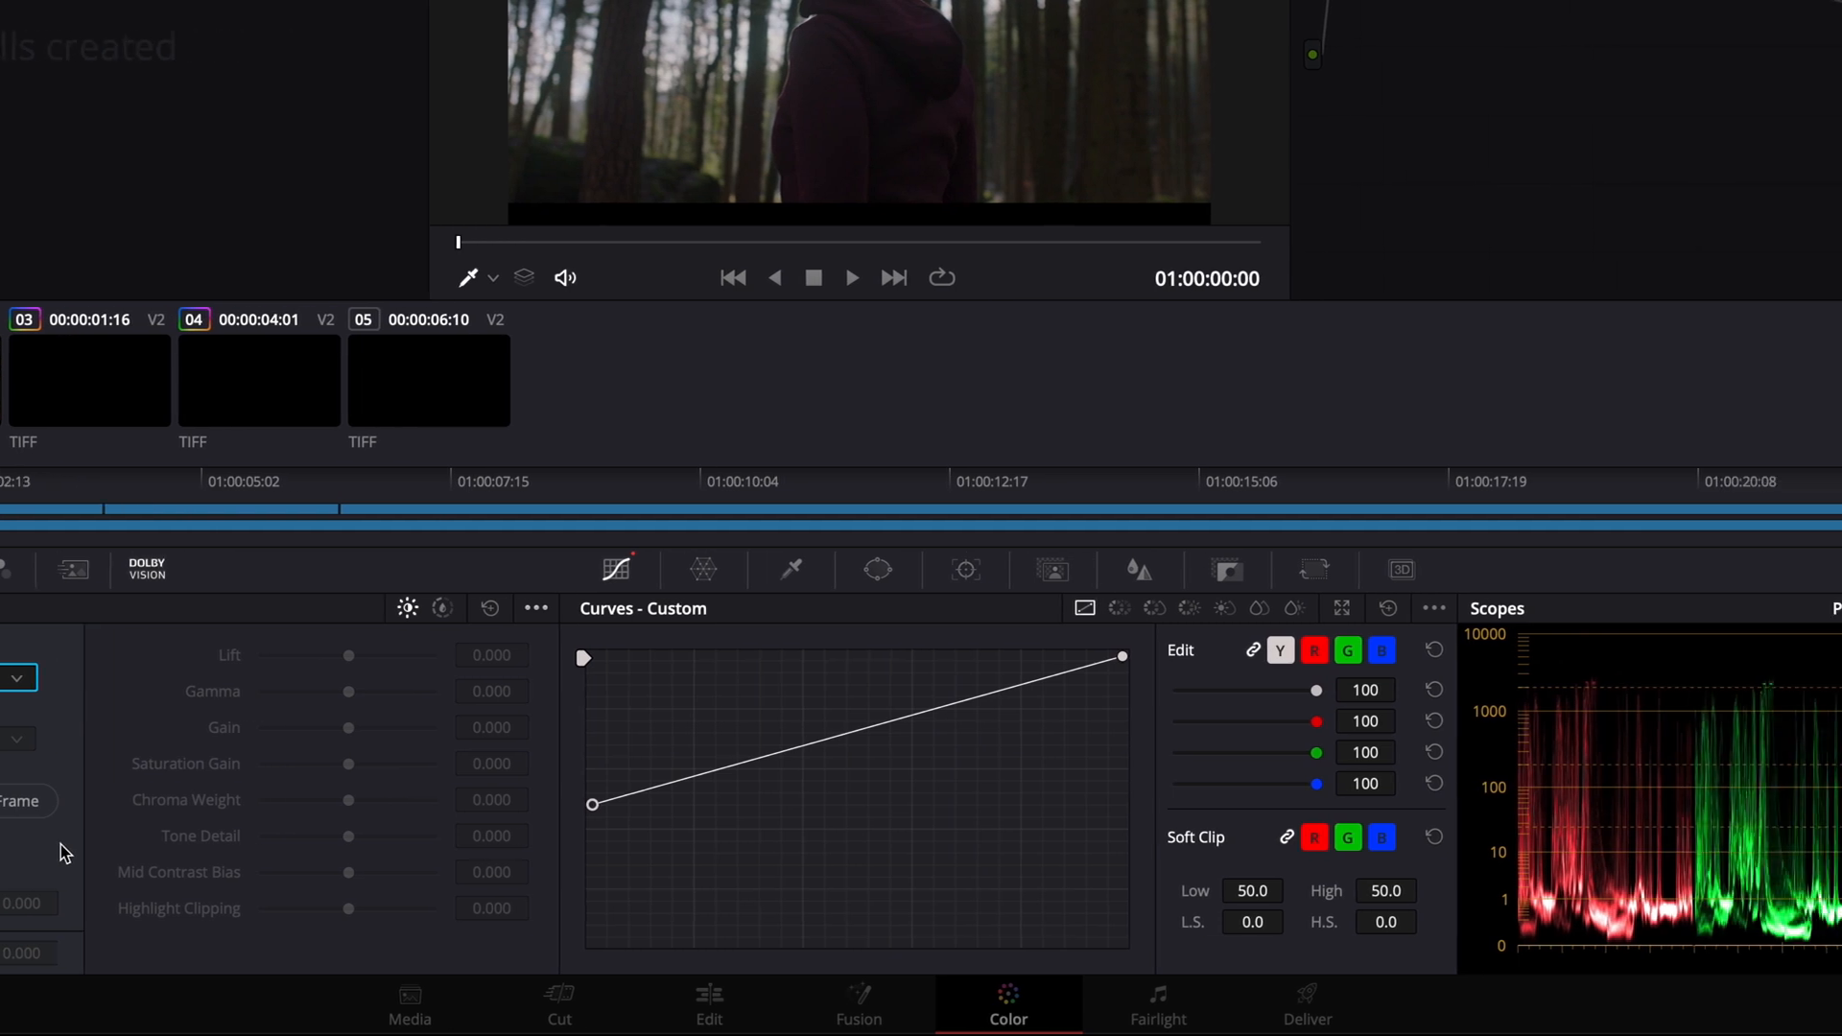
{"action": "left_click", "coordinate": [1819, 609]}
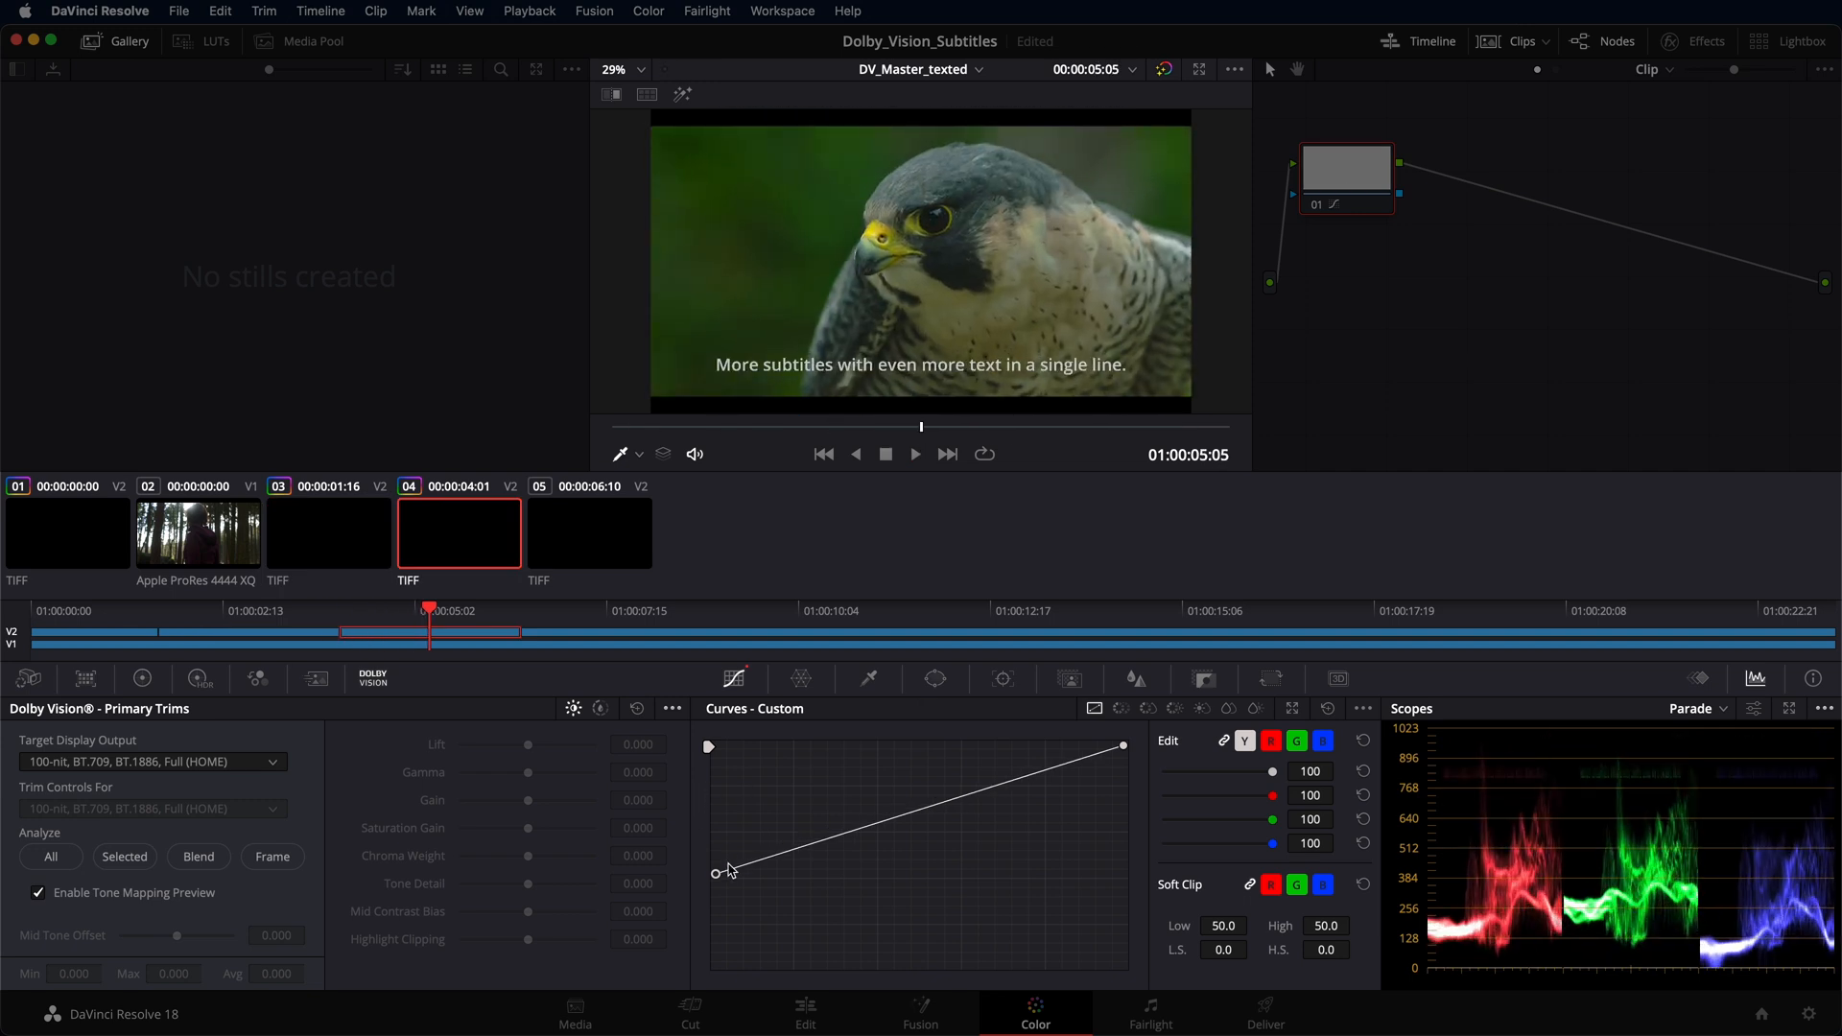
{"action": "mouse_move", "coordinate": [721, 875]}
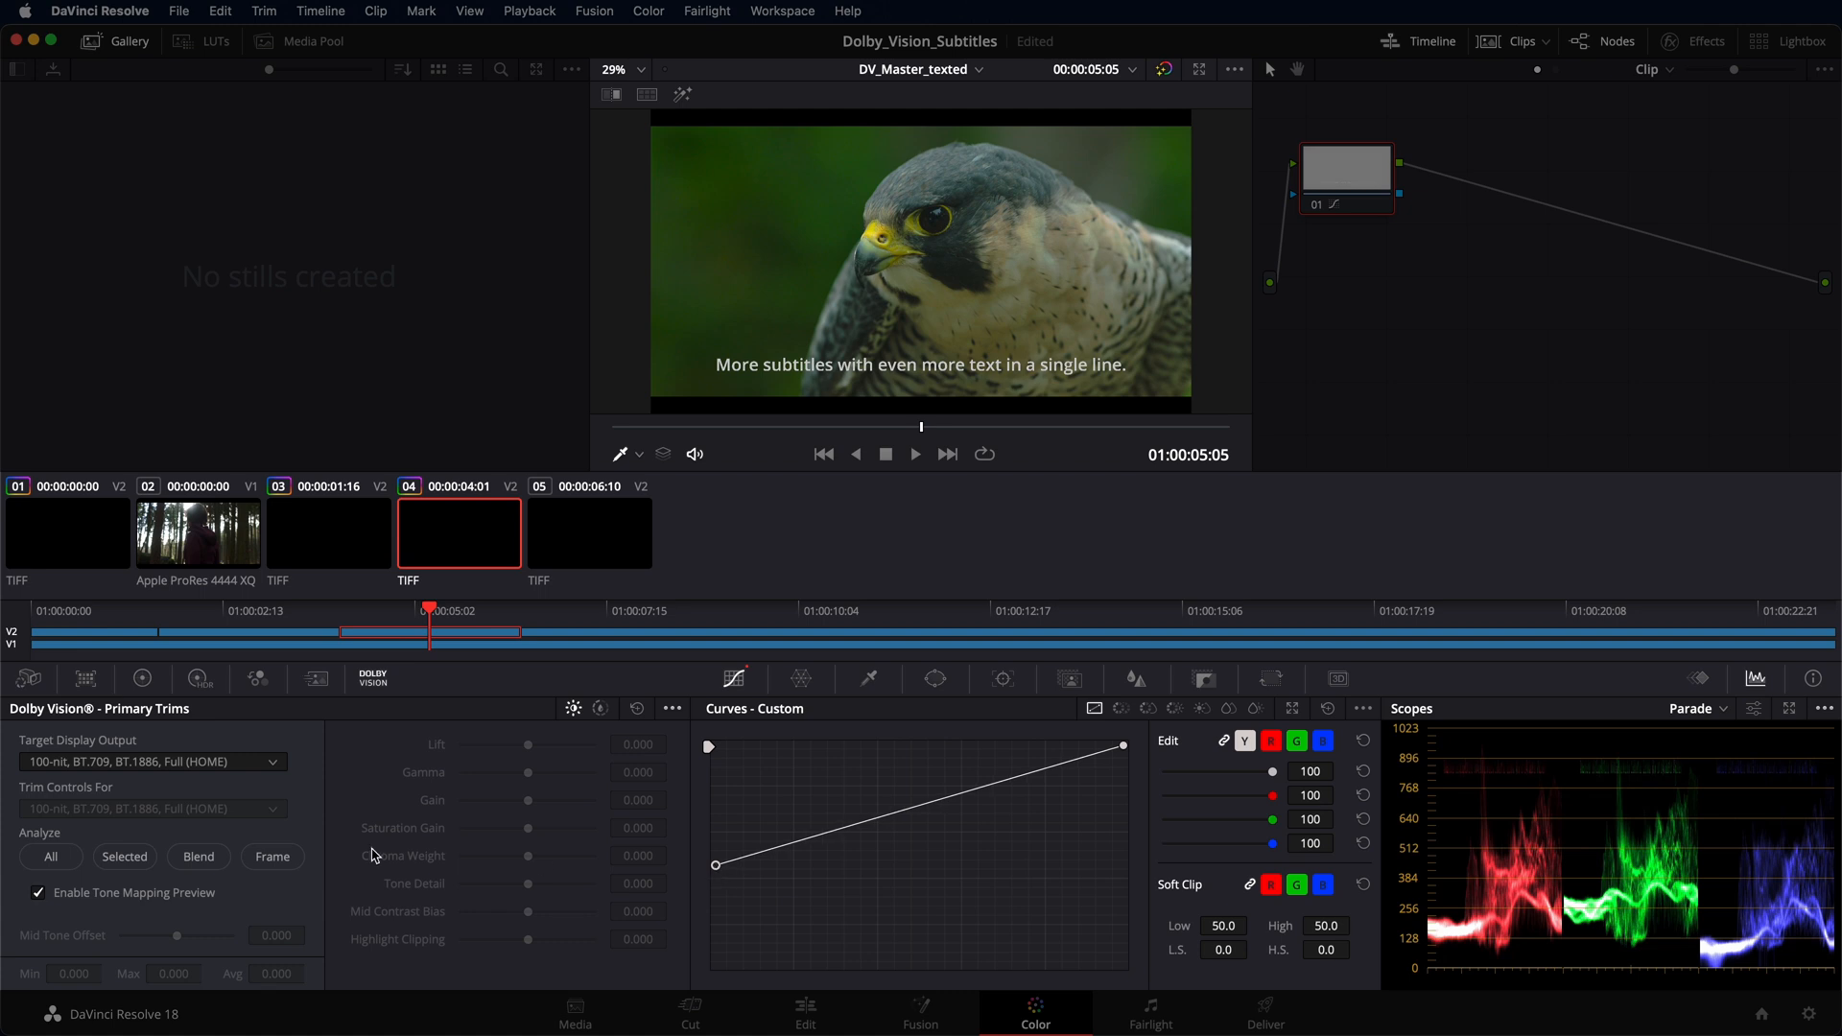
- Toggle tone-mapping preview off and on to compare the falcon shot's subtitle
{"action": "left_click", "coordinate": [37, 893]}
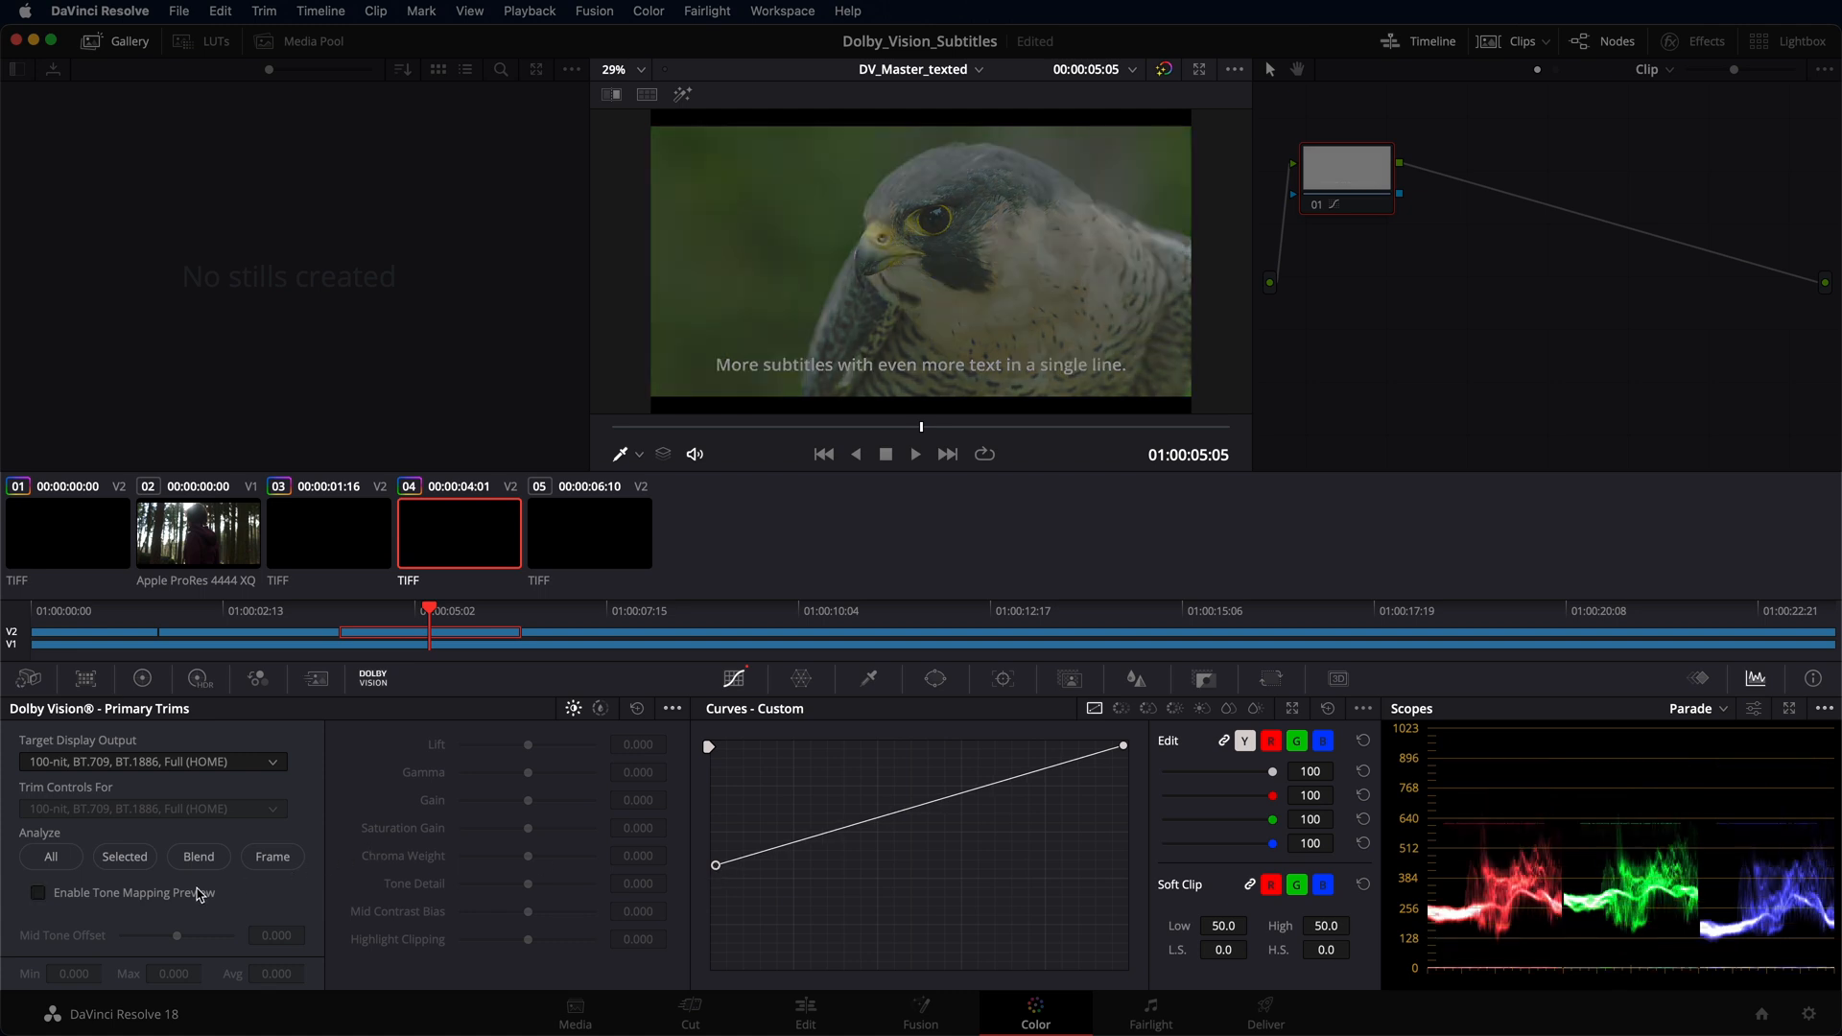
{"action": "left_click", "coordinate": [38, 893]}
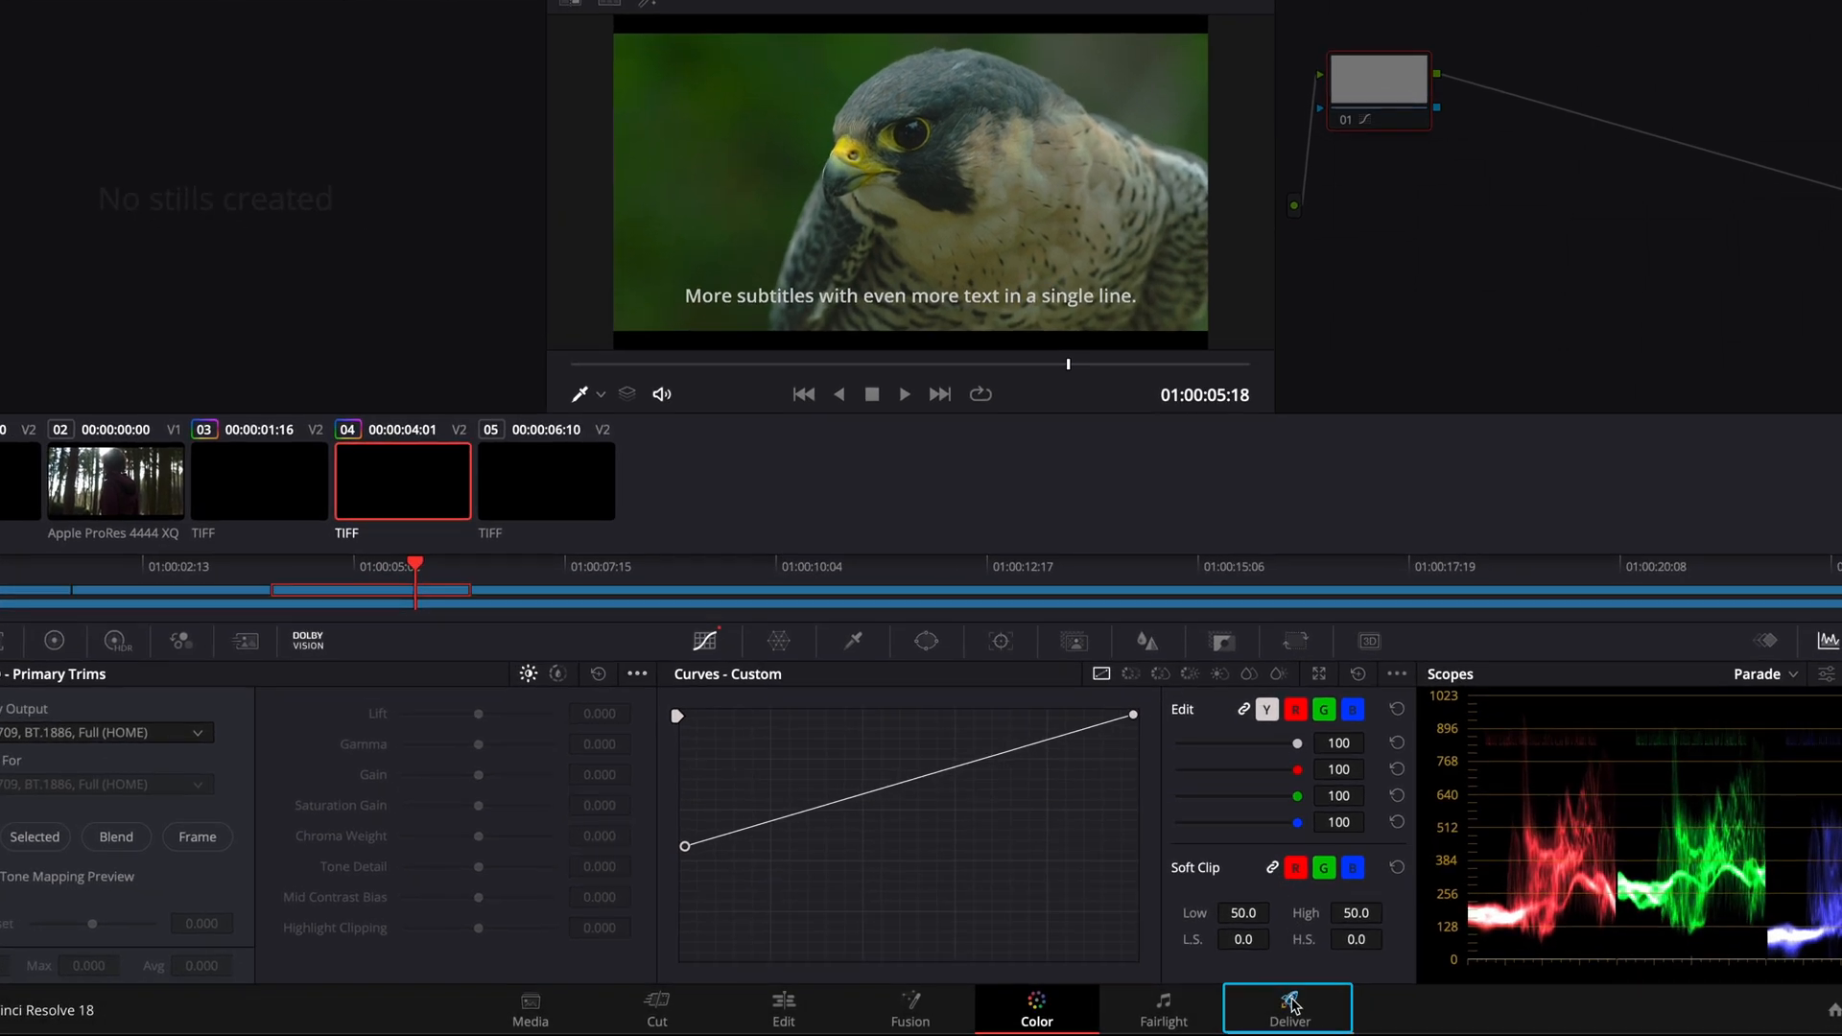
- Render DV_Export_Master_P3_texted.mov as ProRes 4444 XQ through the render queue
{"action": "left_click", "coordinate": [1289, 1006]}
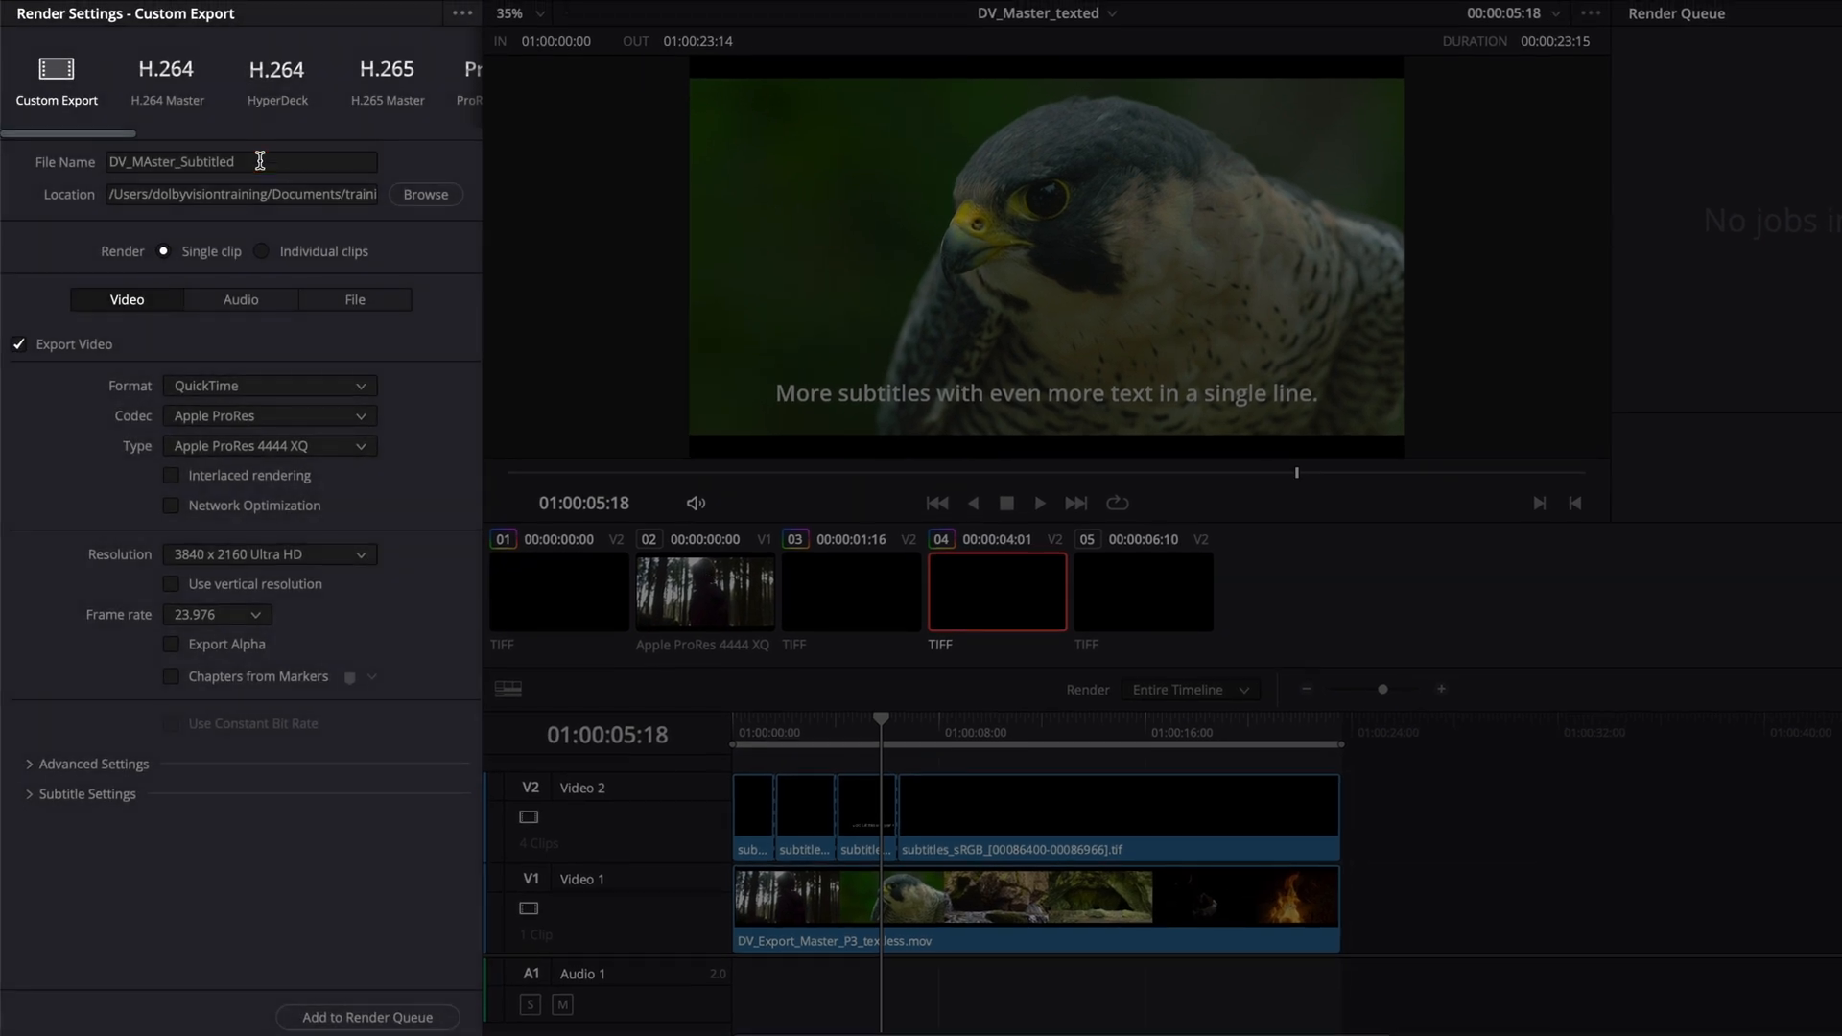
{"action": "type", "text": "DV_Export_Master_P3_tex"}
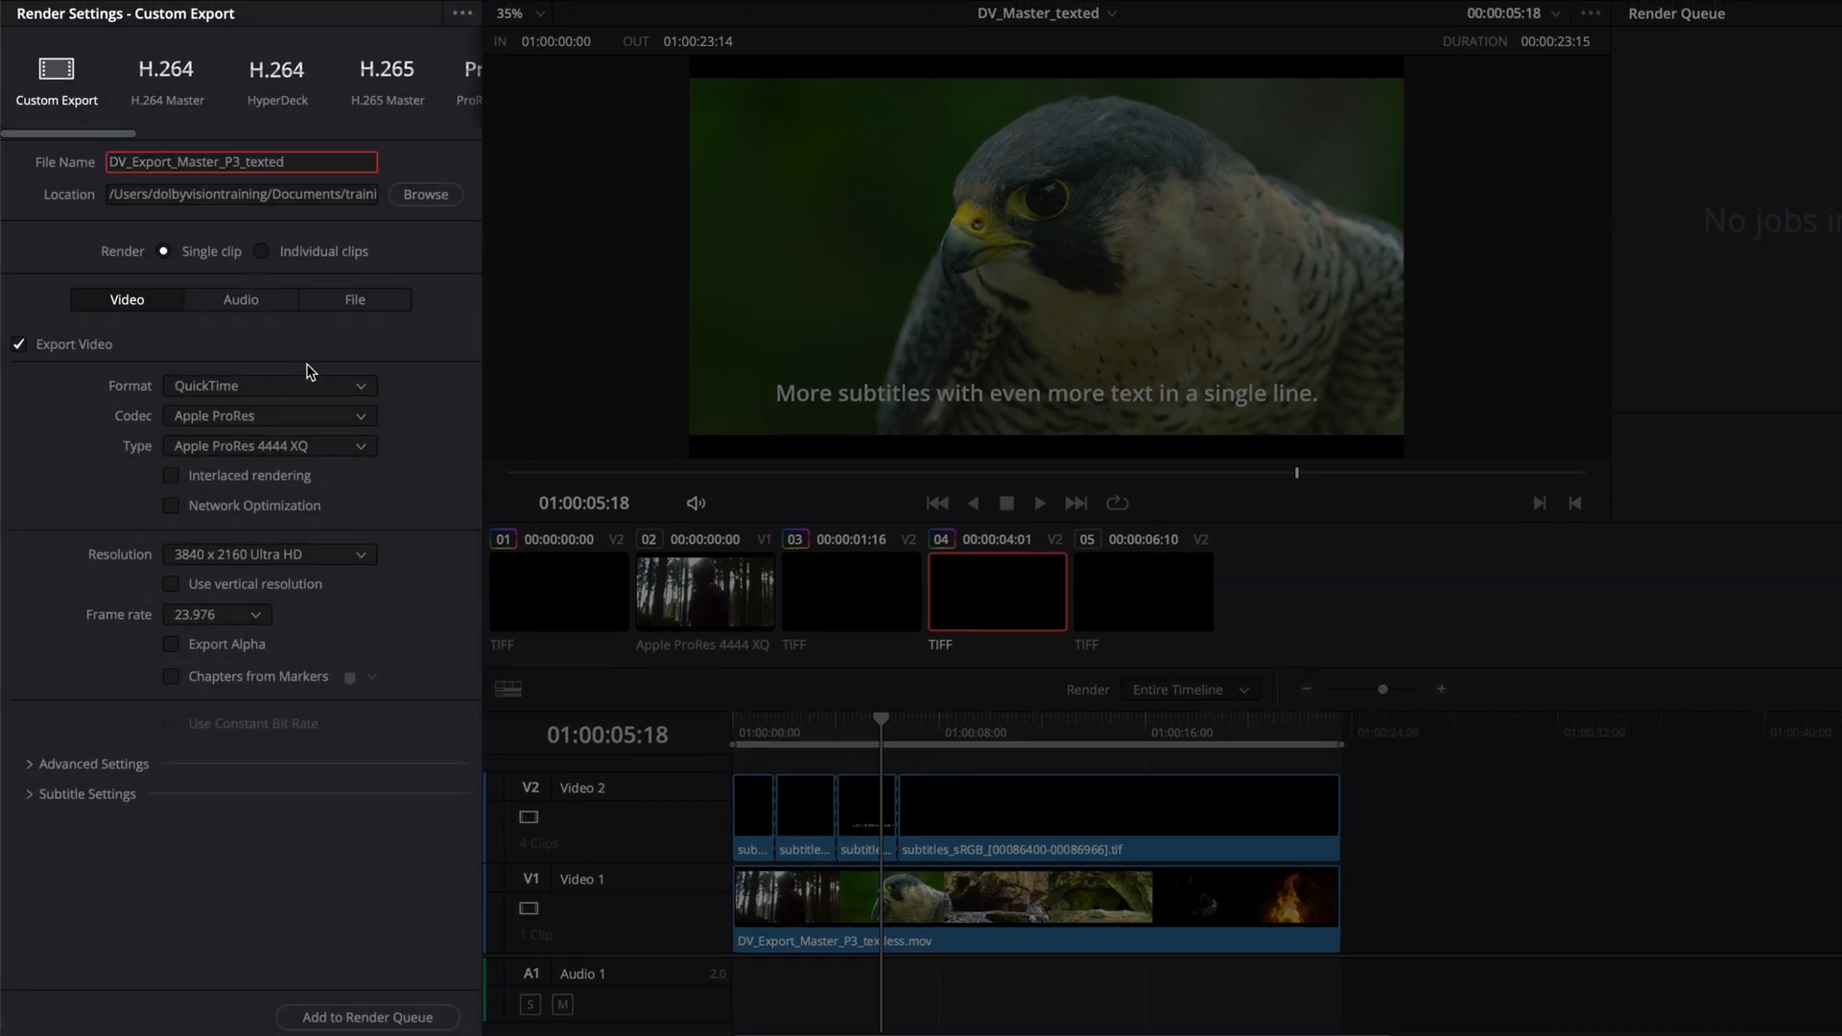
{"action": "left_click", "coordinate": [93, 763]}
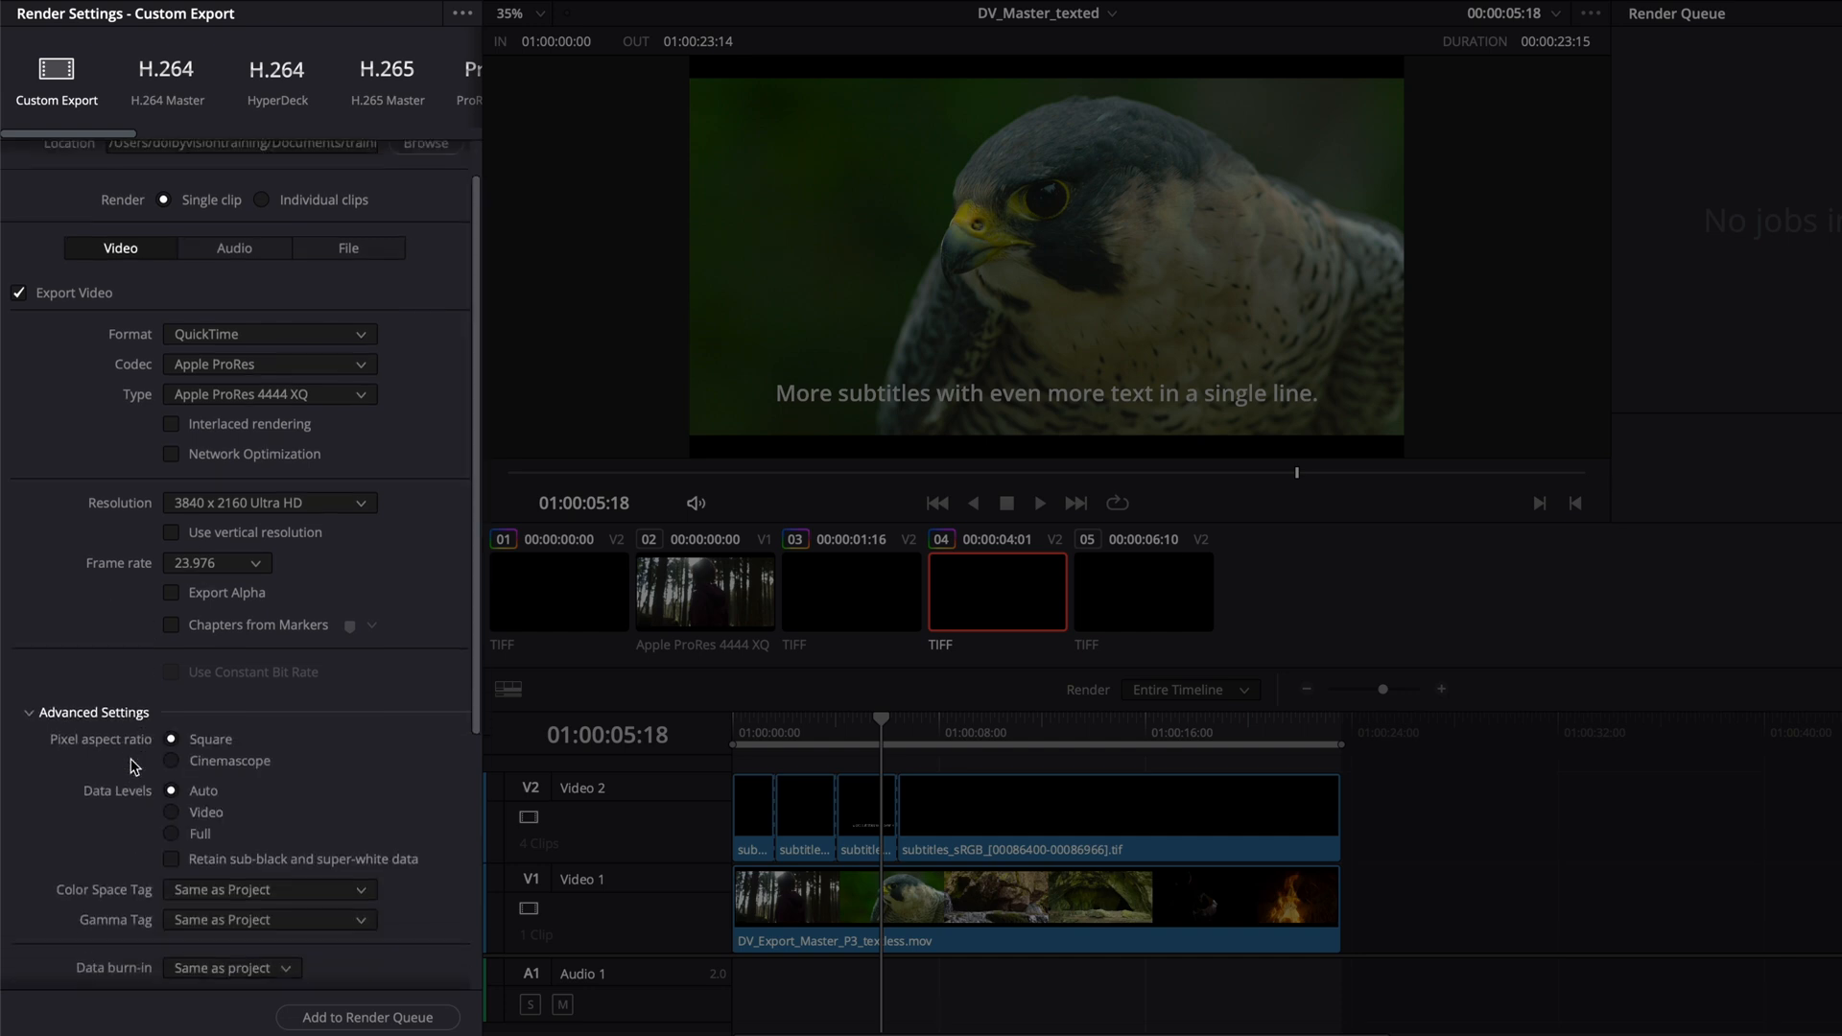
{"action": "scroll", "scroll_direction": "down", "scroll_amount": 3}
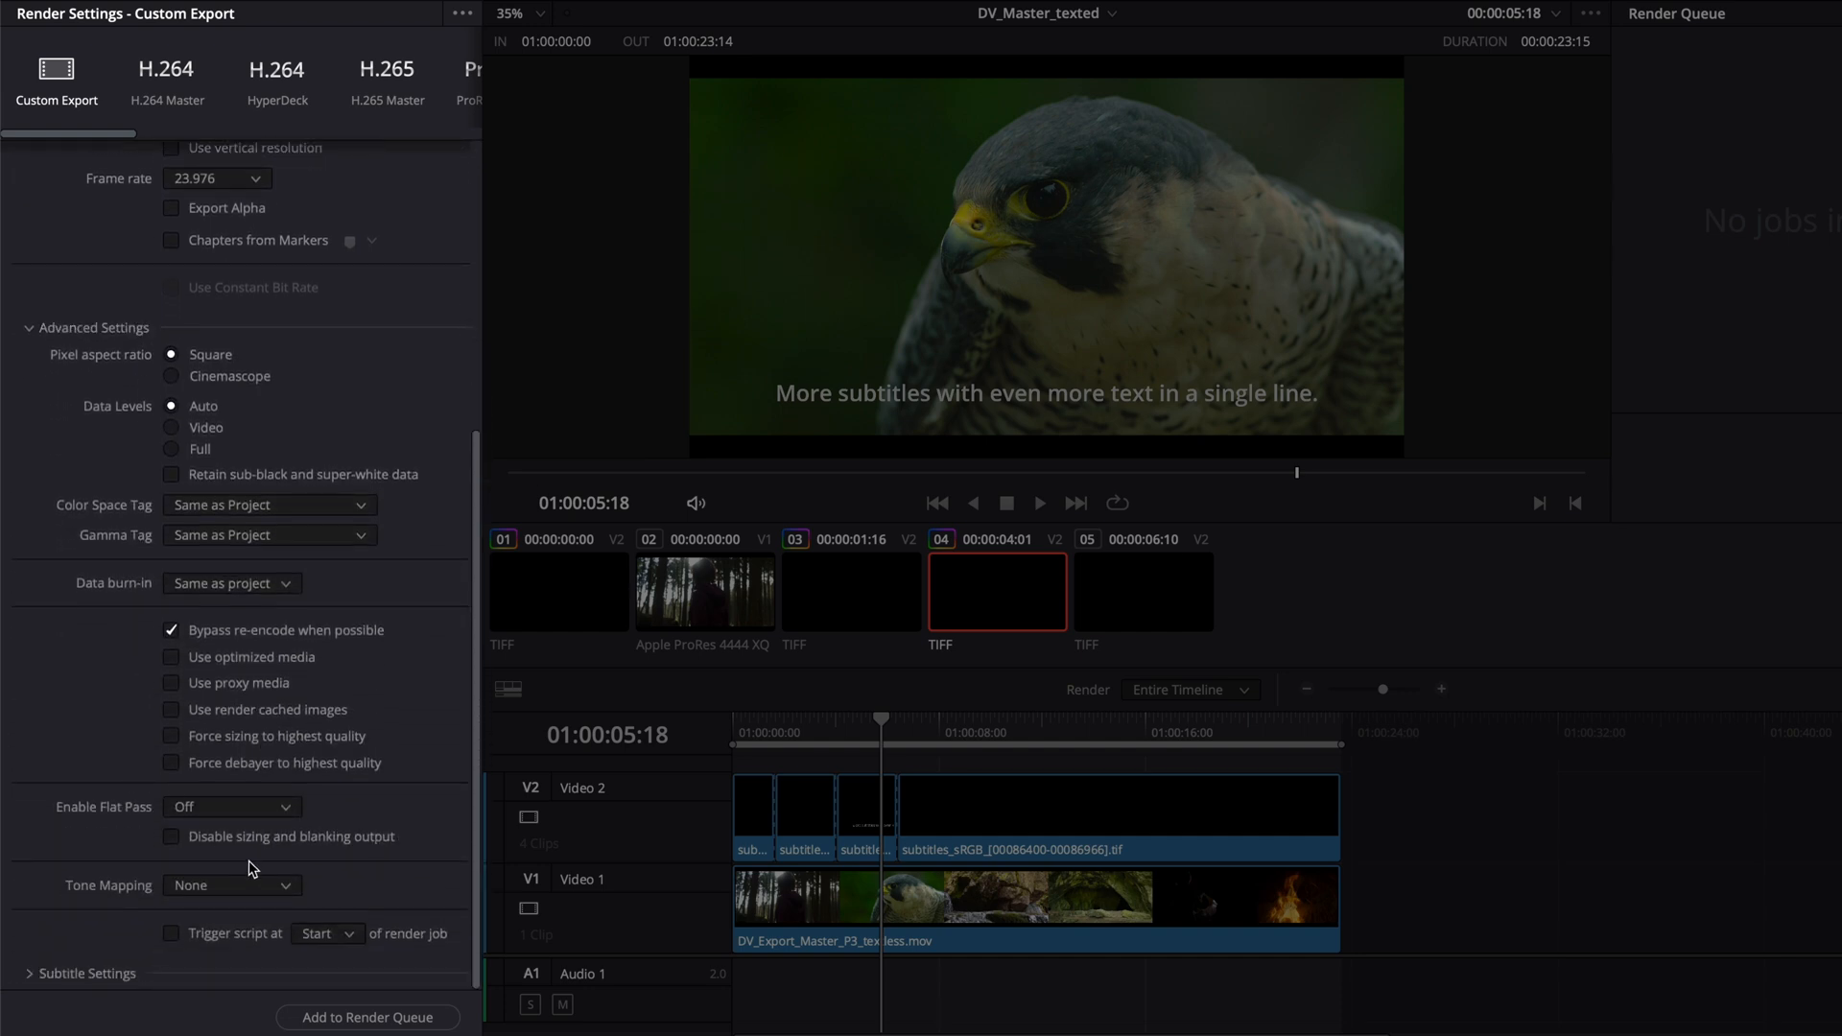
{"action": "left_click", "coordinate": [366, 1017]}
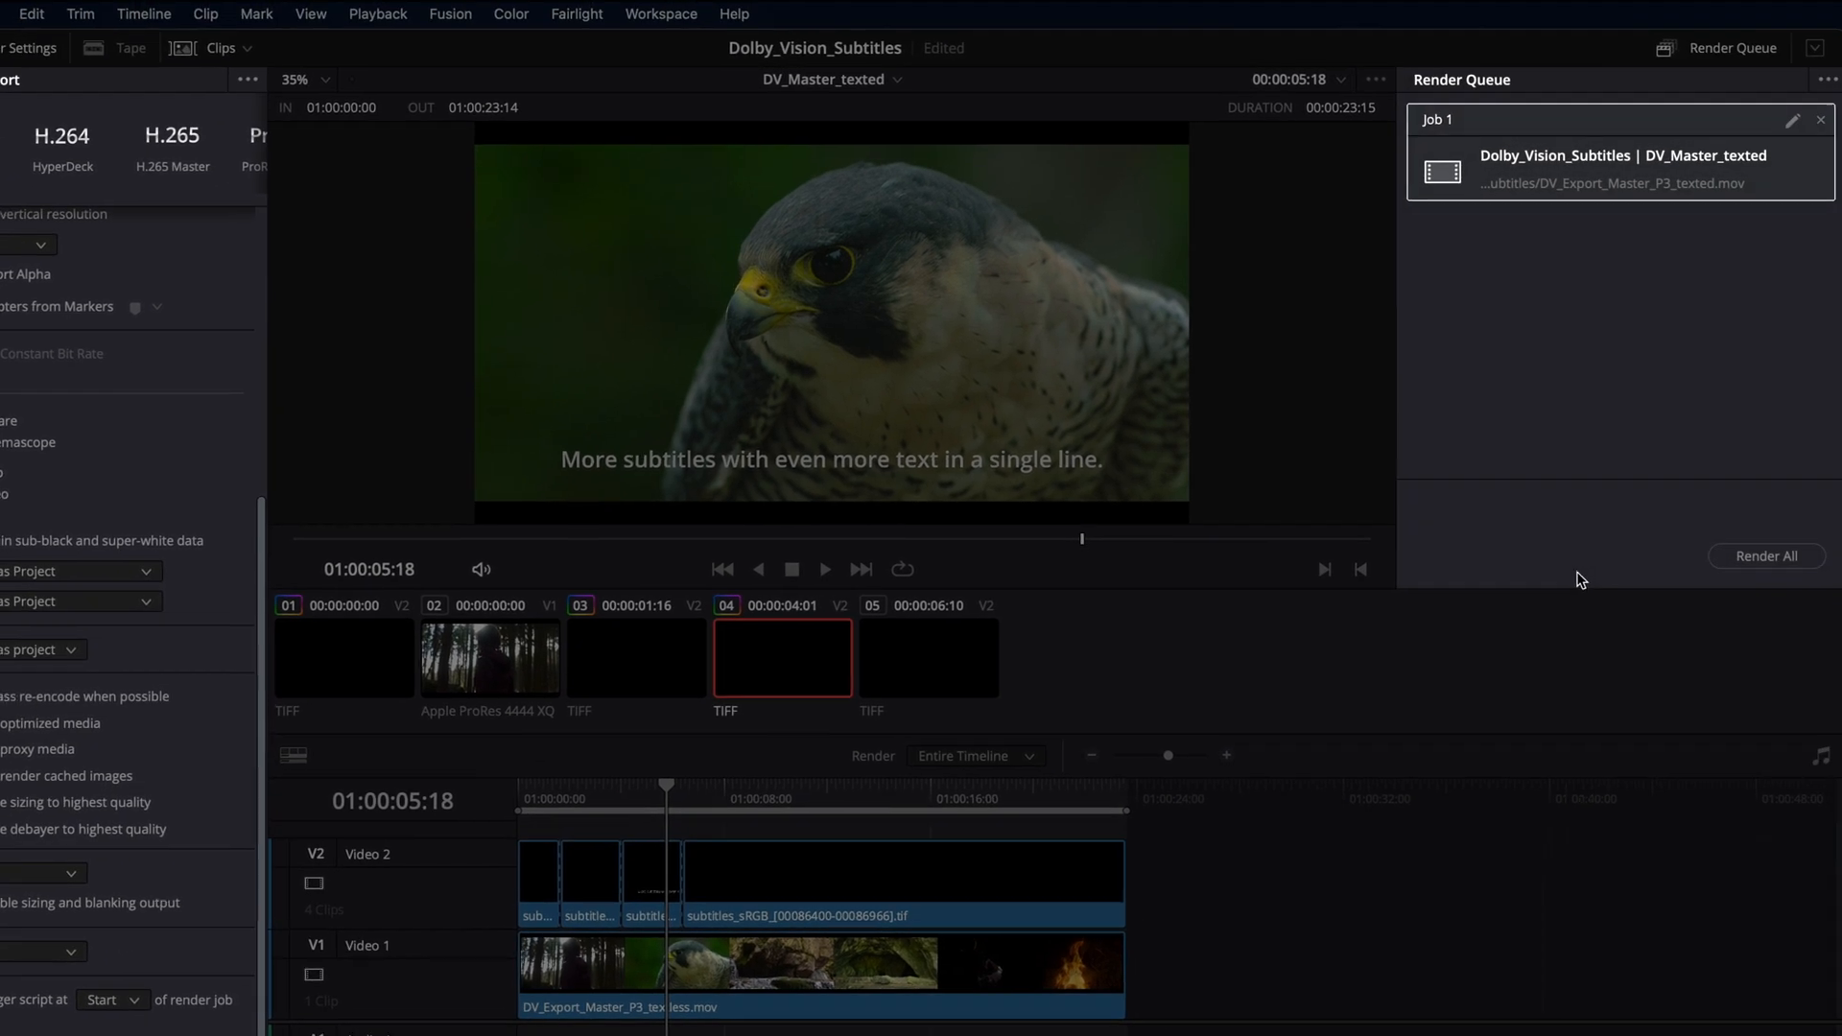
{"action": "left_click", "coordinate": [1762, 555]}
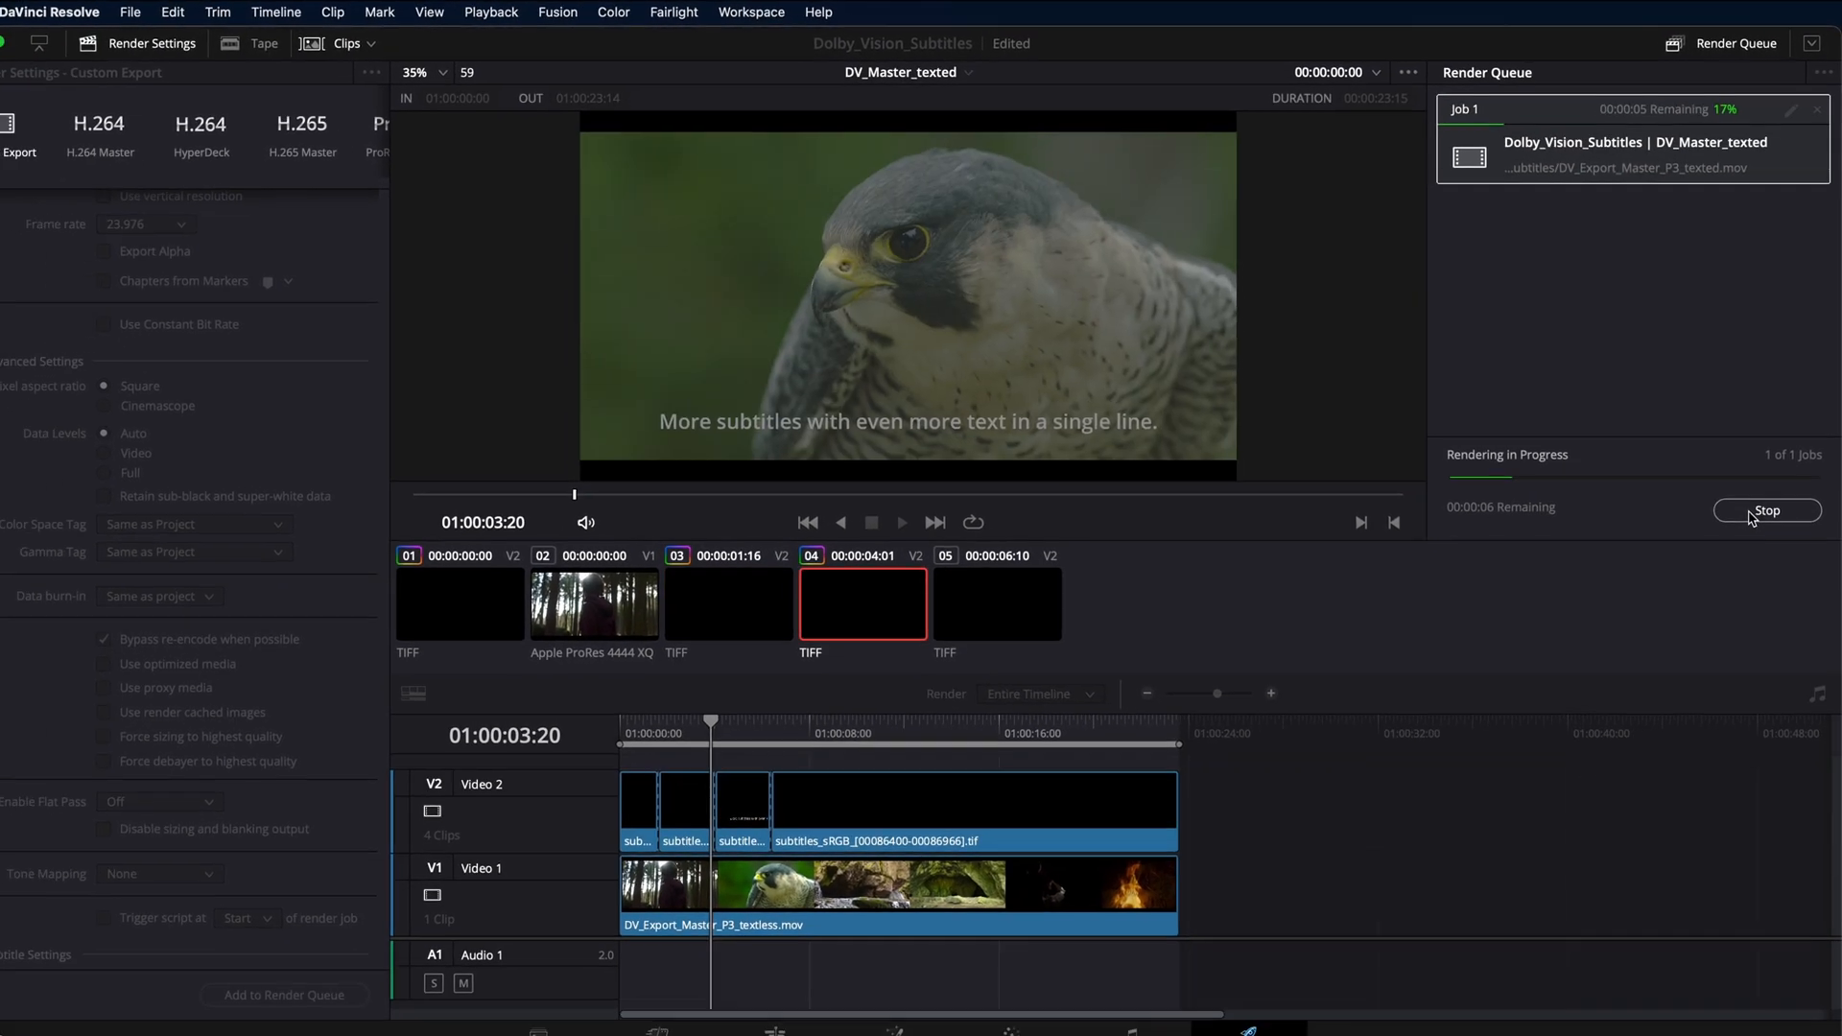